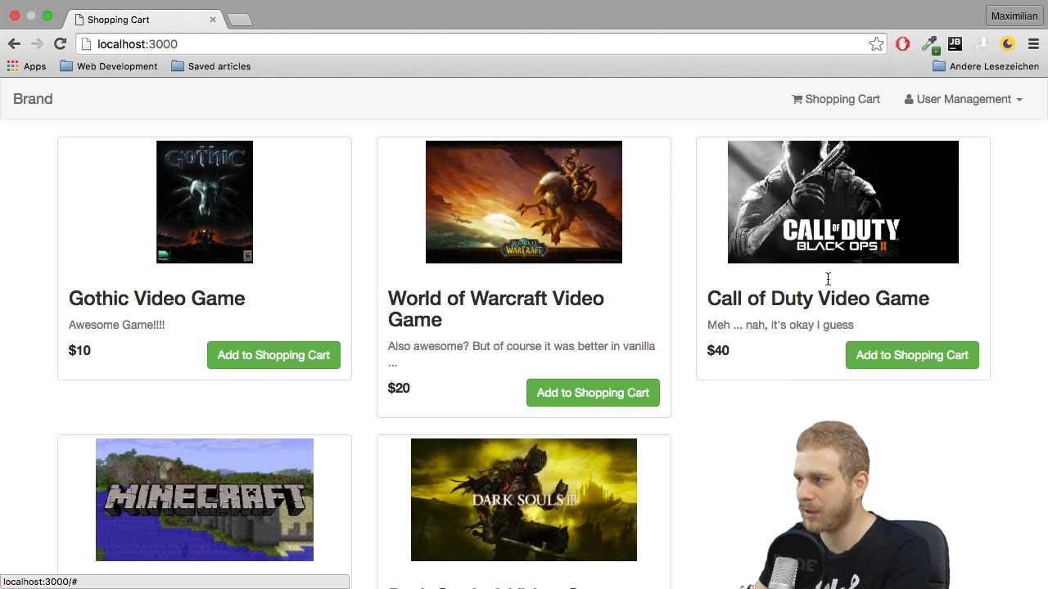
pyautogui.moveTo(674, 390)
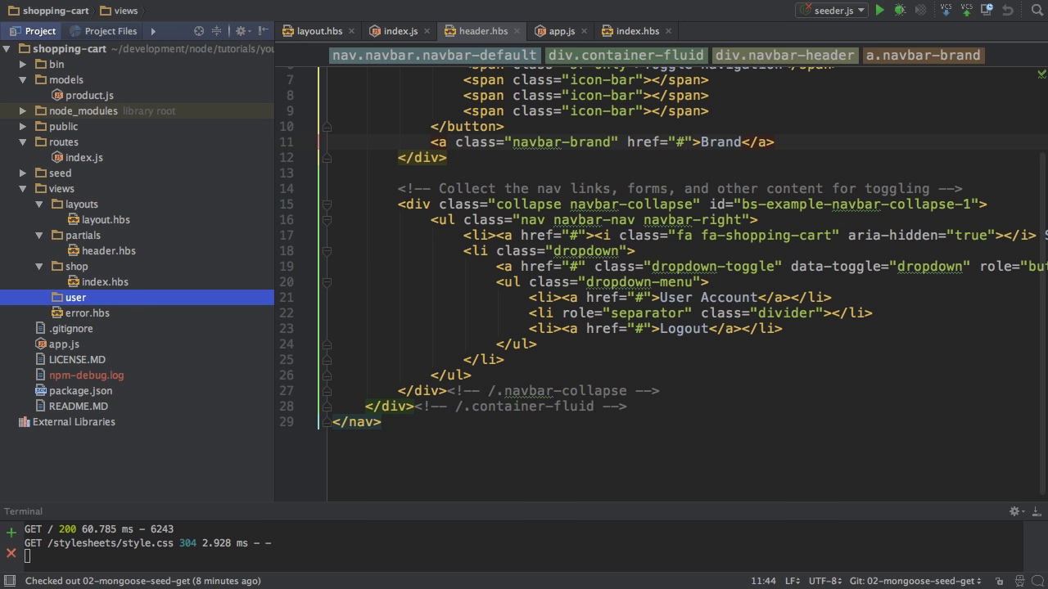
# Create signup.hbs and signin.hbs in views/user and begin adding another file.
pyautogui.click(76, 298)
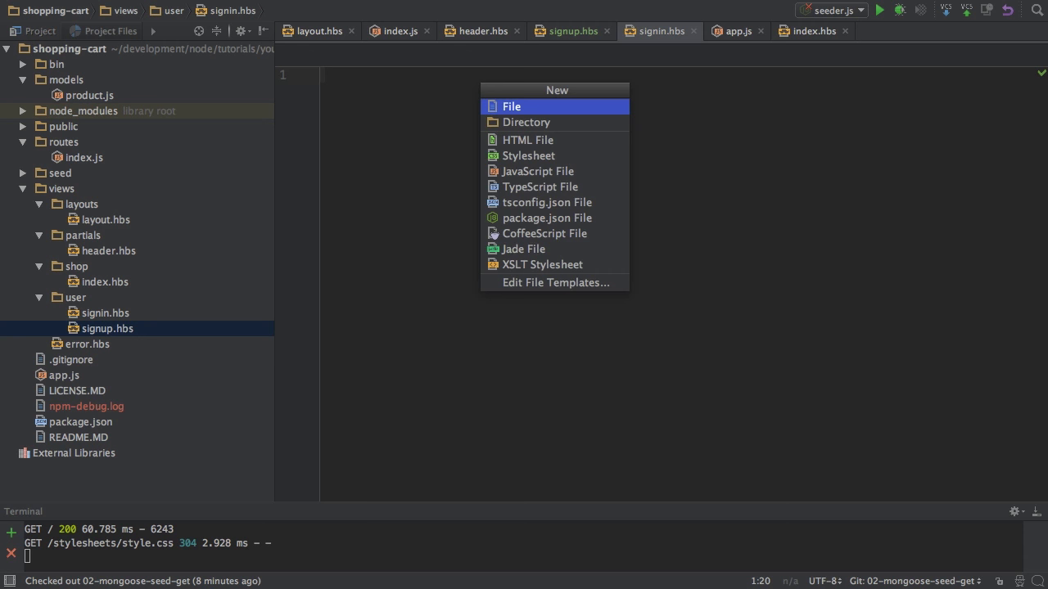
pyautogui.click(510, 105)
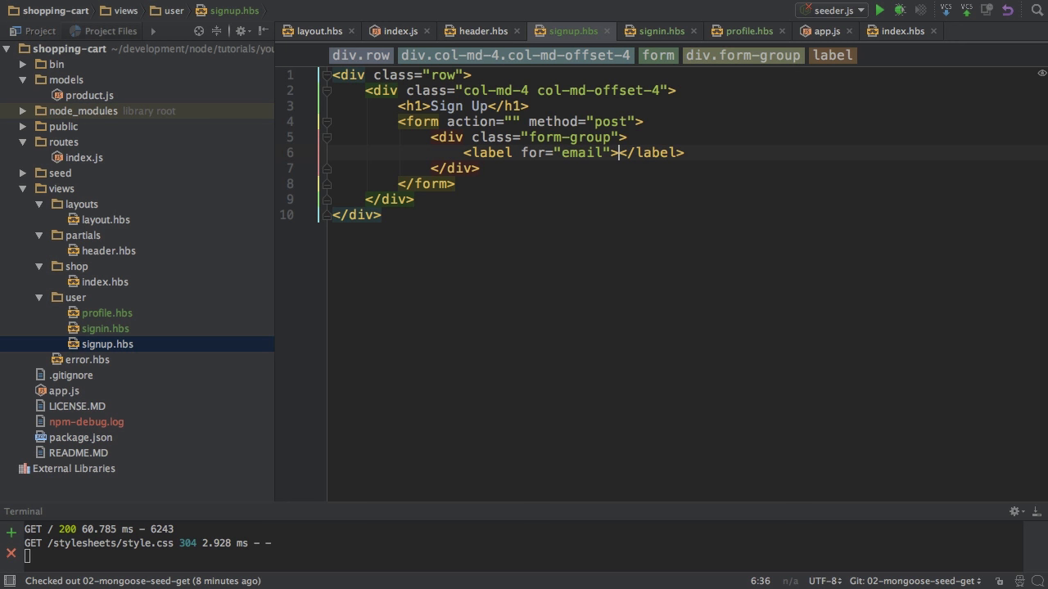
# Write the E-Mail label and a text input inside the signup form's form-group.
pyautogui.write('E-Mail')
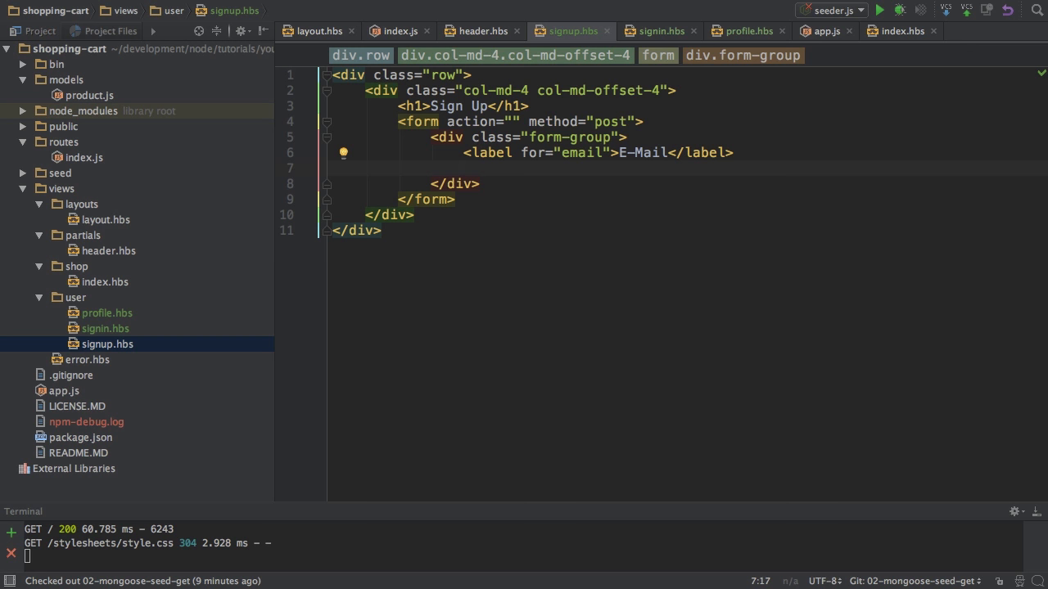
pyautogui.write('<input type="text" id="email" name="email" class="form-control">')
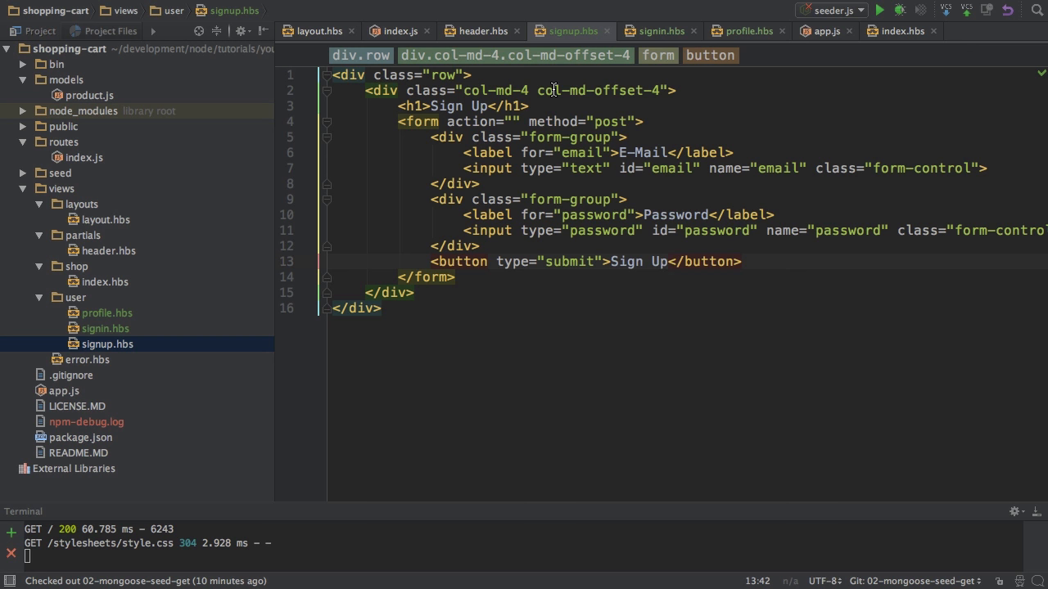
# Write 'Validation Errors' on a line between the heading and the form.
pyautogui.write('Valida')
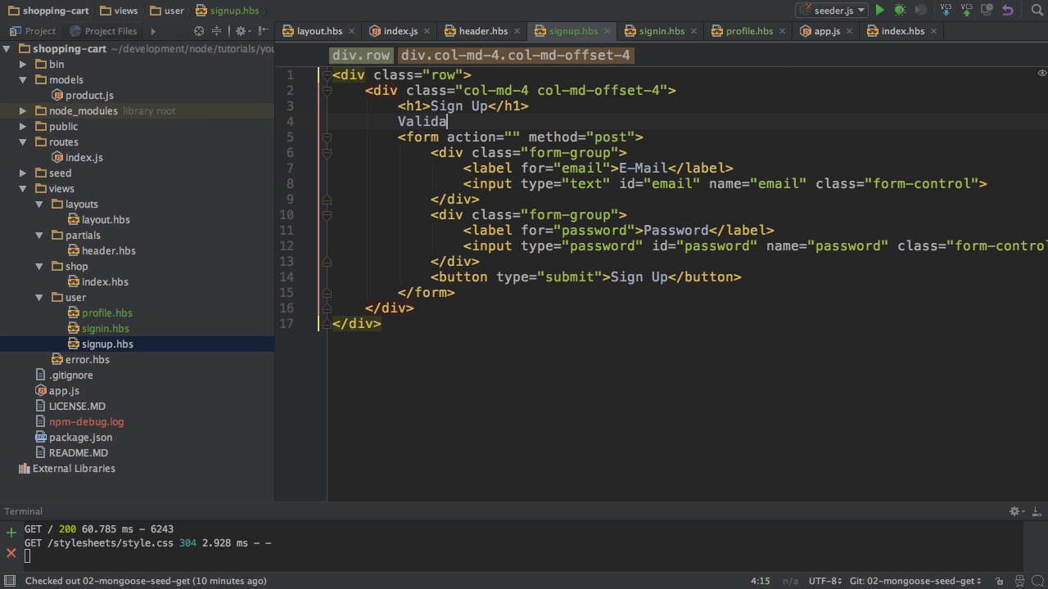
pyautogui.write('tion Errors')
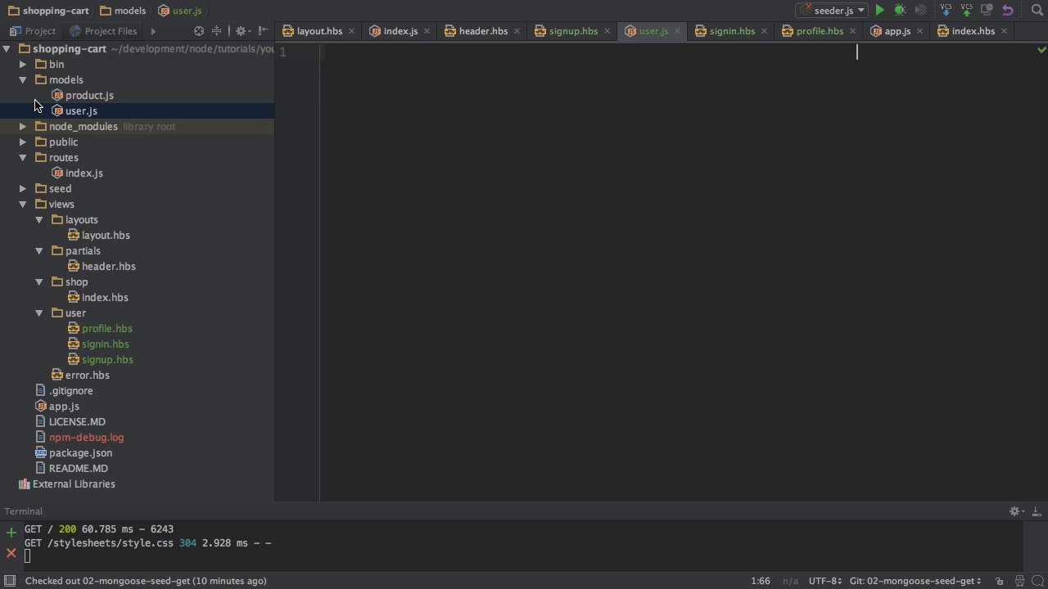
# Require mongoose, grab Schema and start a new userSchema definition.
pyautogui.write("var mongoose = require('mongoose')")
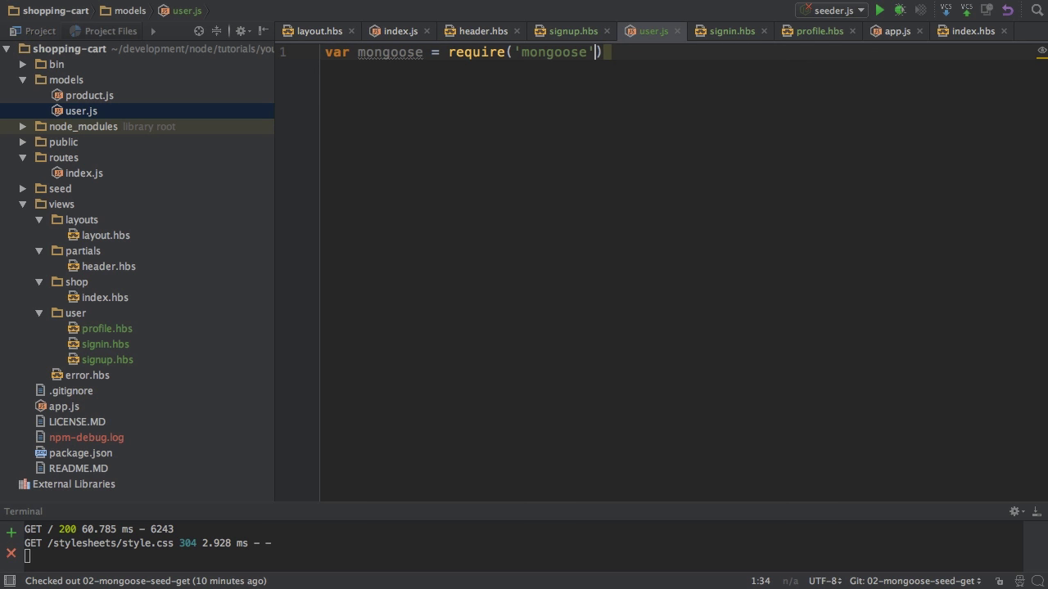
pyautogui.write('var Schema = mongoose.Schema;')
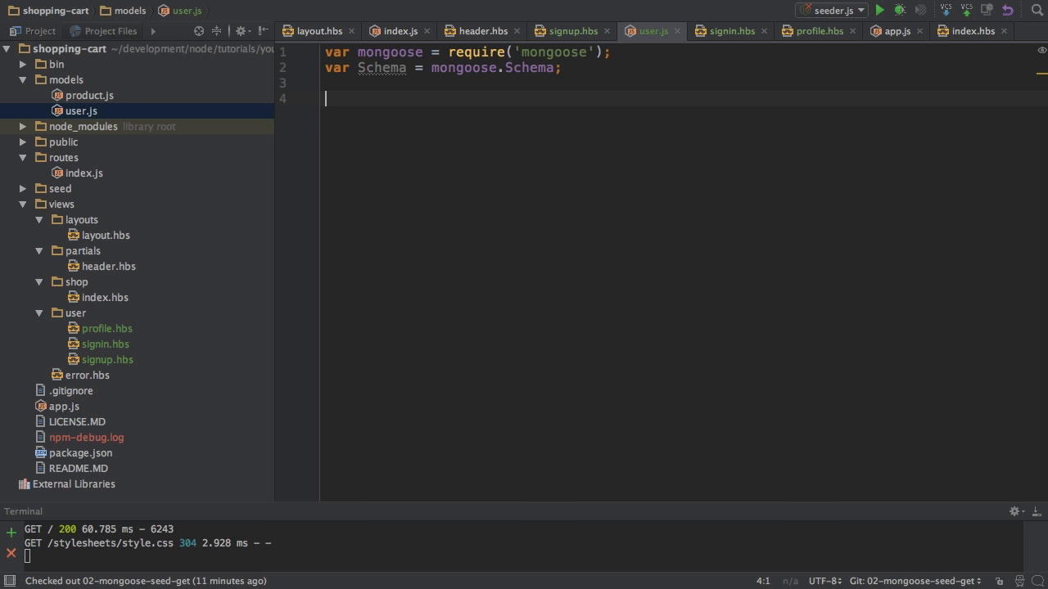
pyautogui.write('var userSchema = new Schema()')
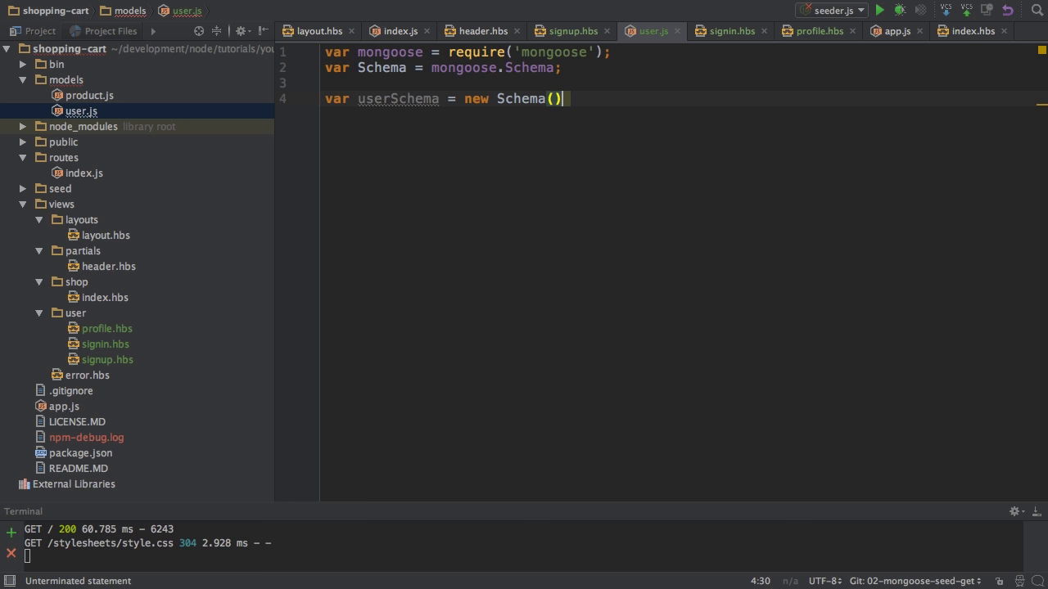
pyautogui.write('{')
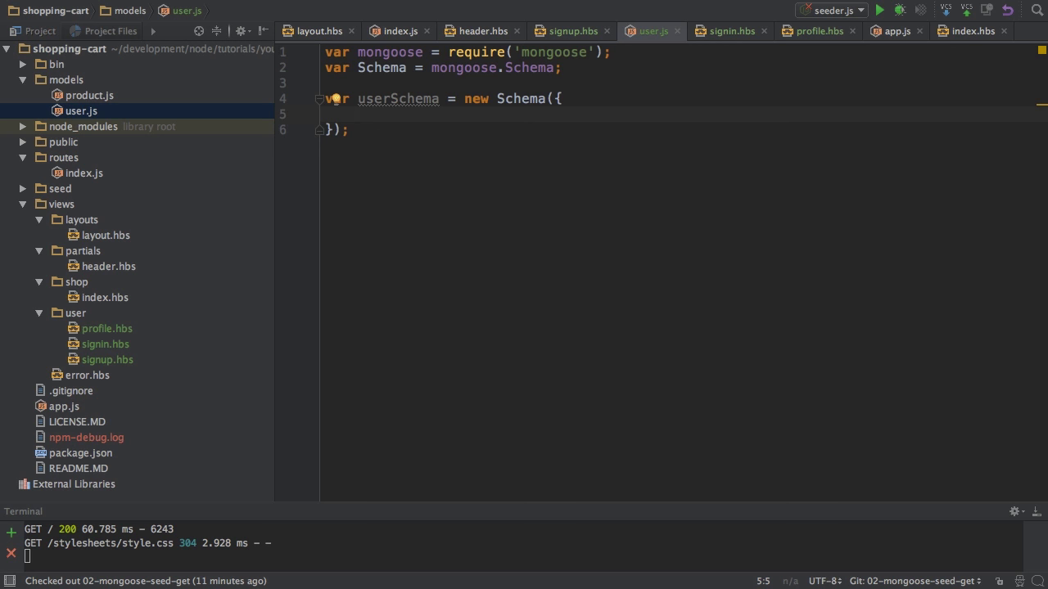
# Give userSchema email and password fields of type String with required: true.
pyautogui.write('email: {type: String, required: true},')
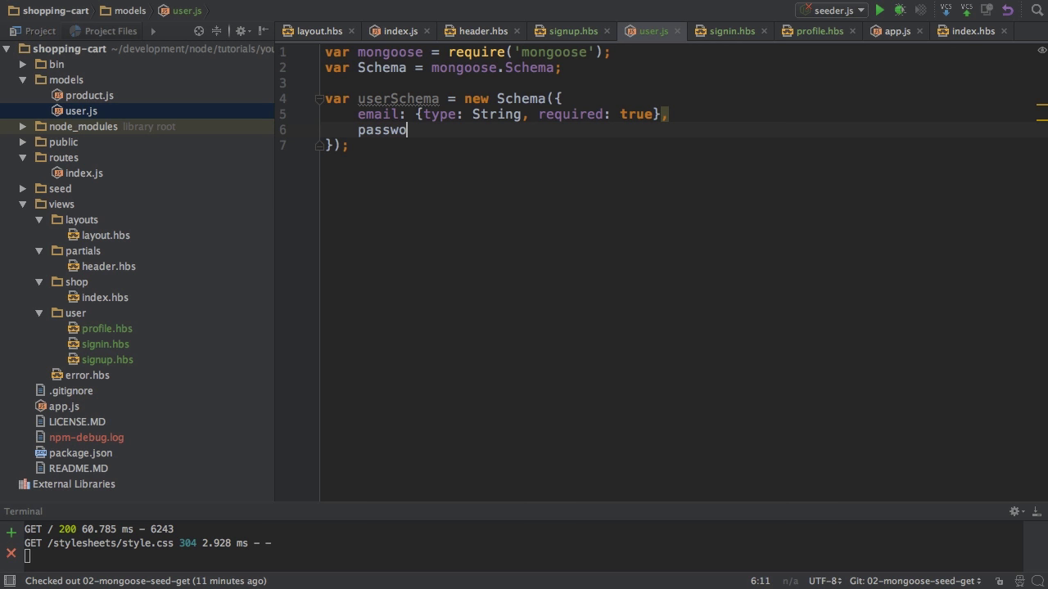
pyautogui.write('rd: {type: String, required}')
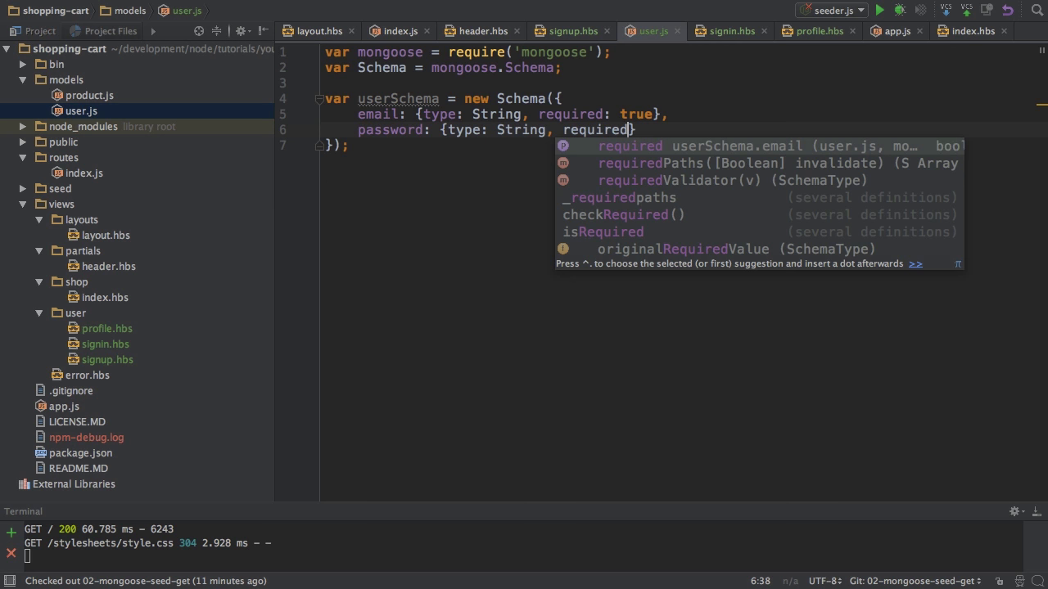
pyautogui.write(': true')
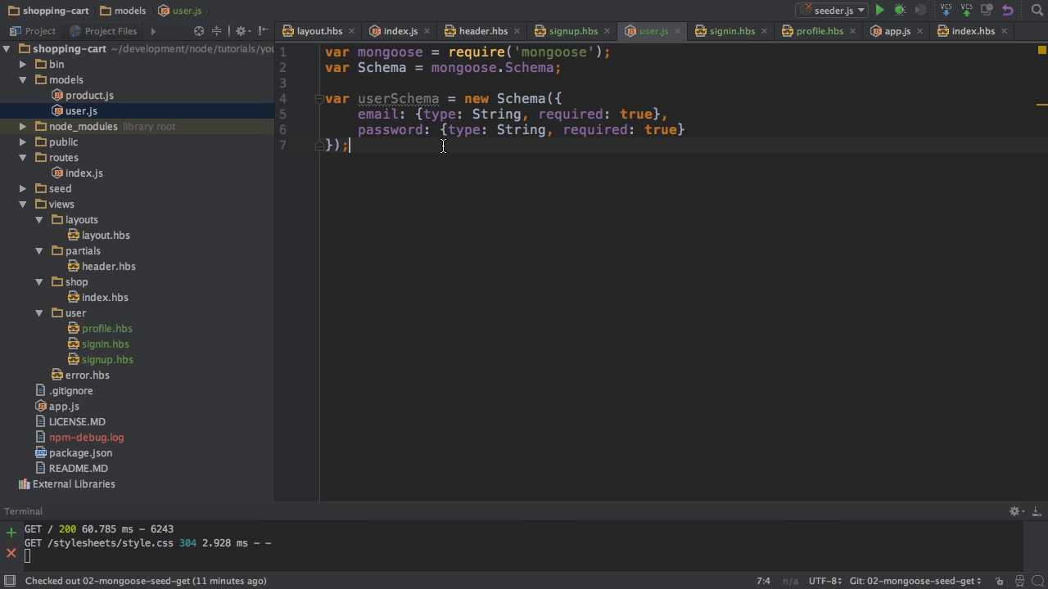
# Export mongoose.model('User', userSchema) via module.exports, completing userSchema.
pyautogui.write('module.exports = m')
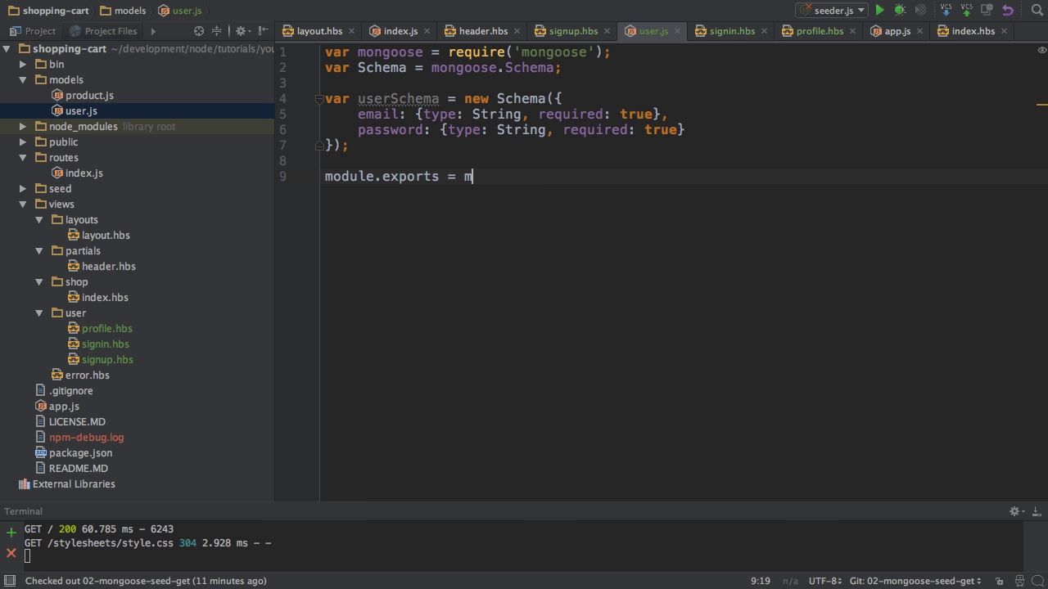
pyautogui.write("ongoose.model('User', user")
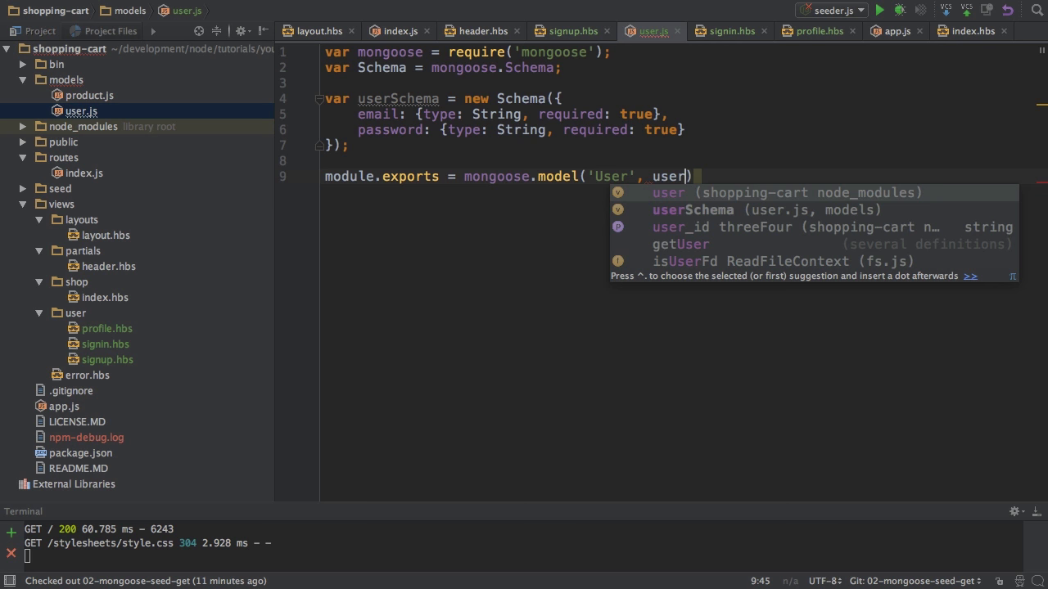
pyautogui.press('Tab')
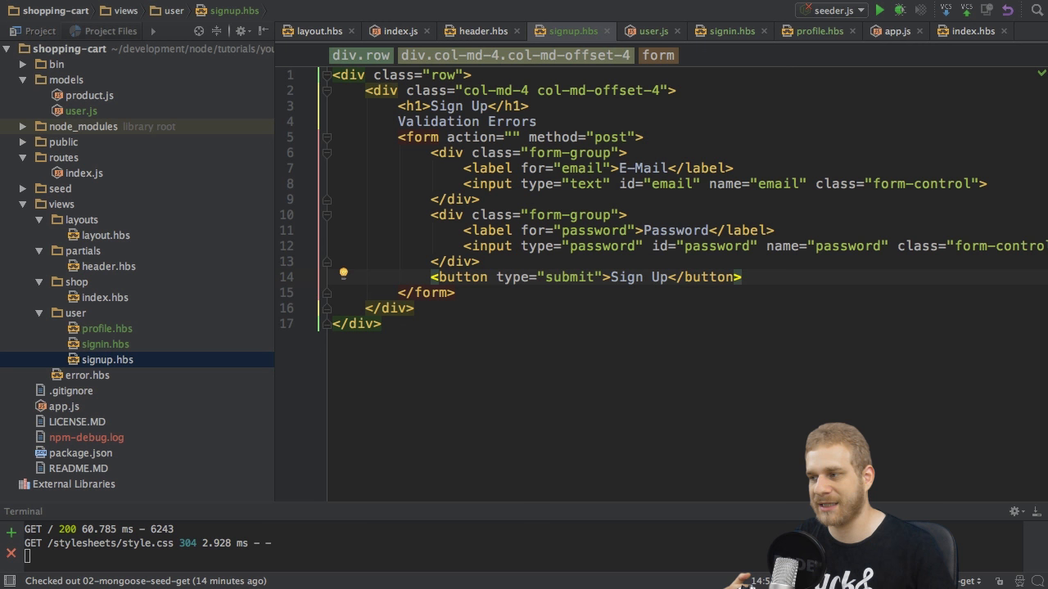
pyautogui.moveTo(633, 326)
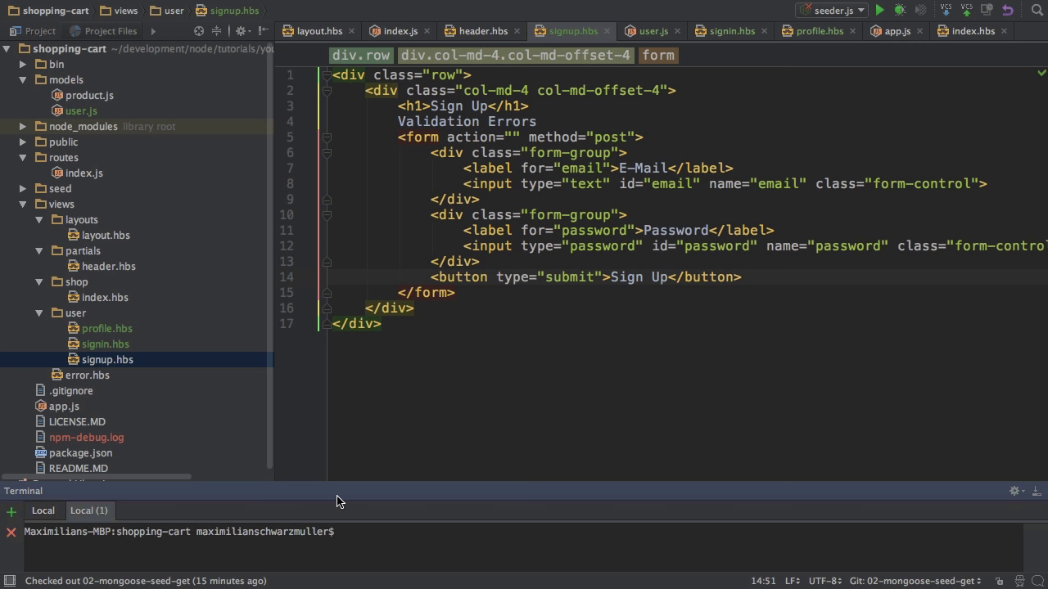
# Run npm install csurf --save in the new terminal session.
pyautogui.write('npm install csurf --save')
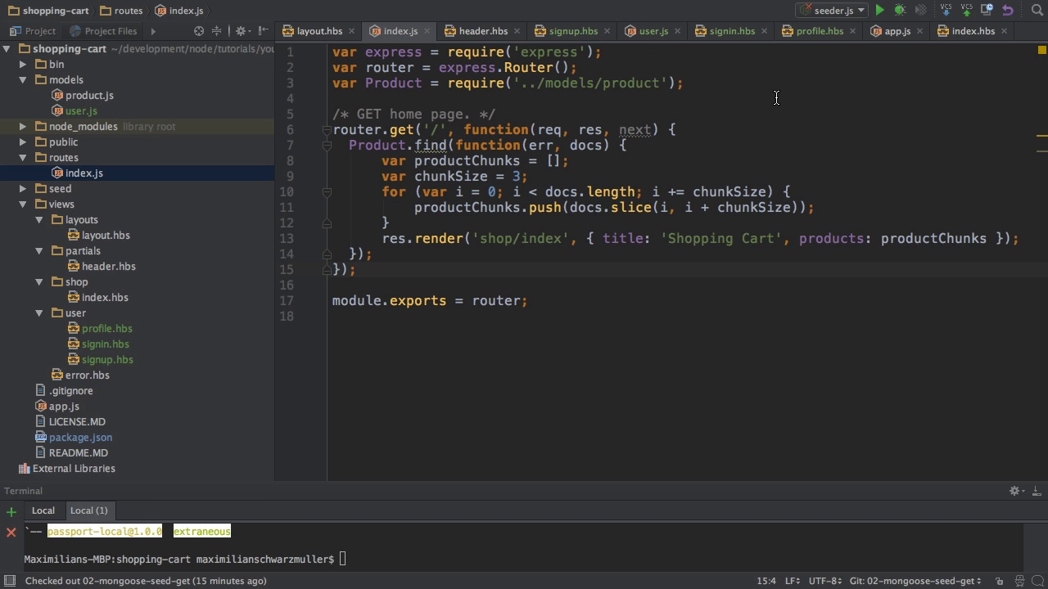
# Declare var csrf = require('csurf') and var csrfProtection = csrf() in routes/index.js.
pyautogui.write('var csrf =')
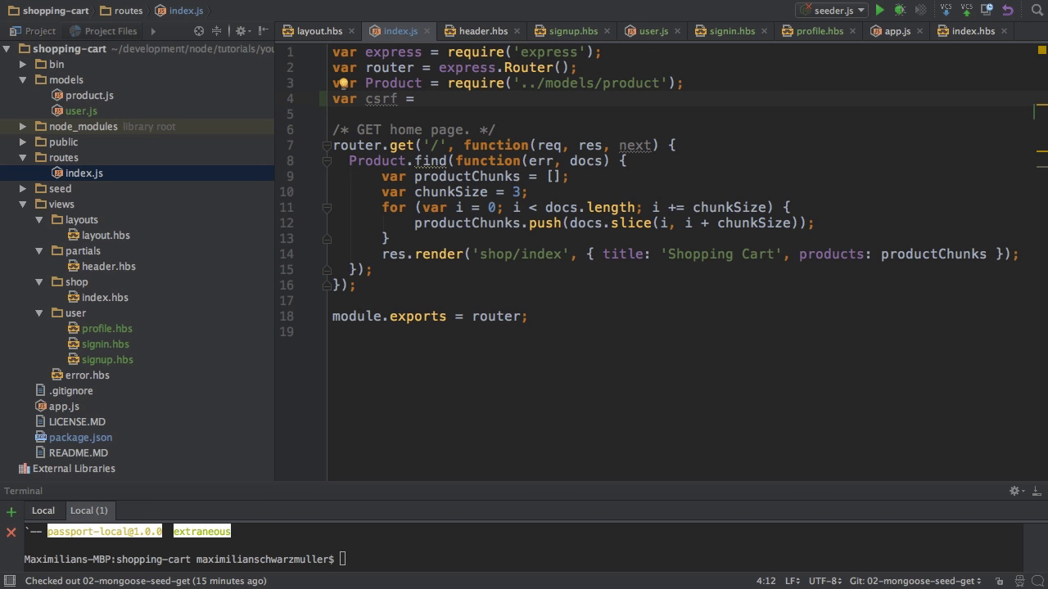
pyautogui.write("require('csurf');")
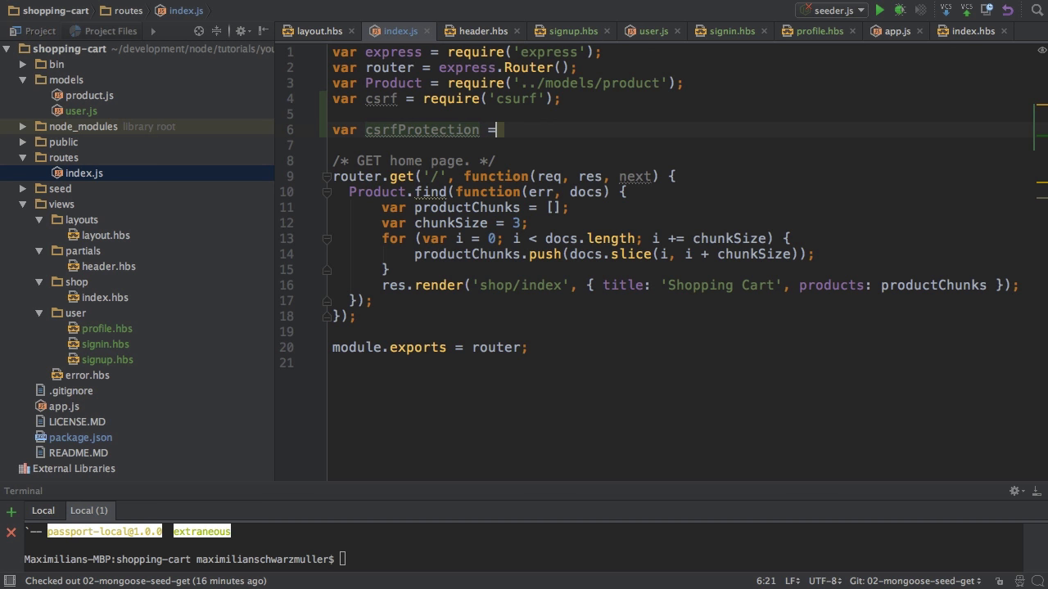
pyautogui.write('csrf()')
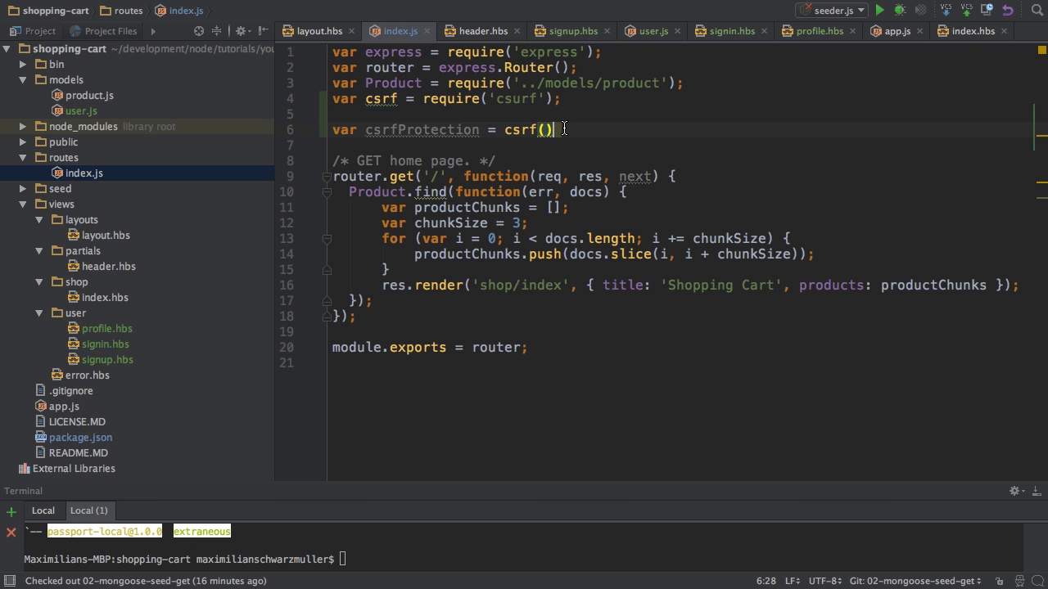
pyautogui.moveTo(442, 131)
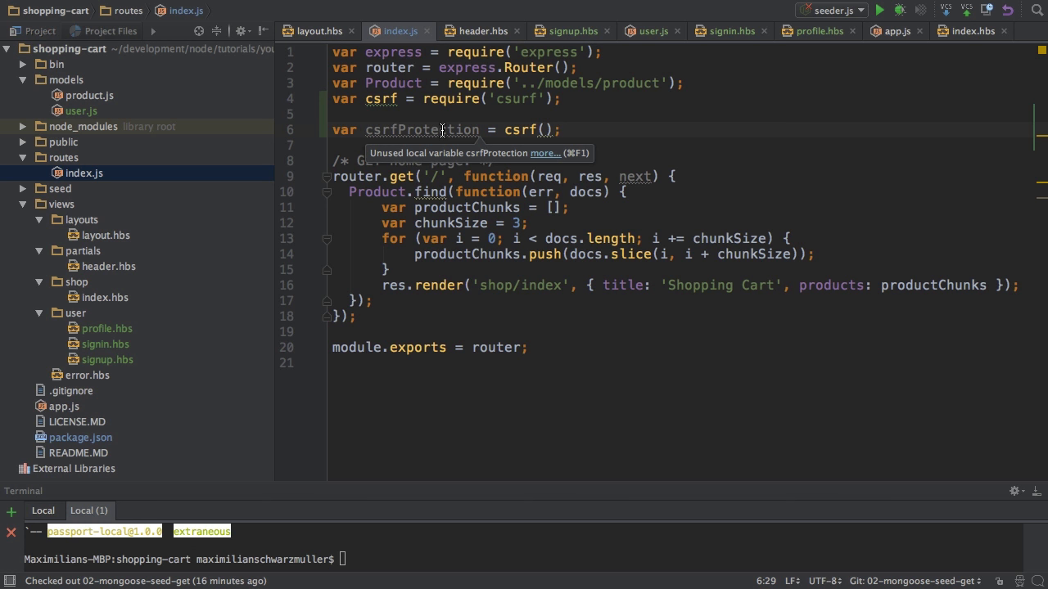
pyautogui.moveTo(401, 328)
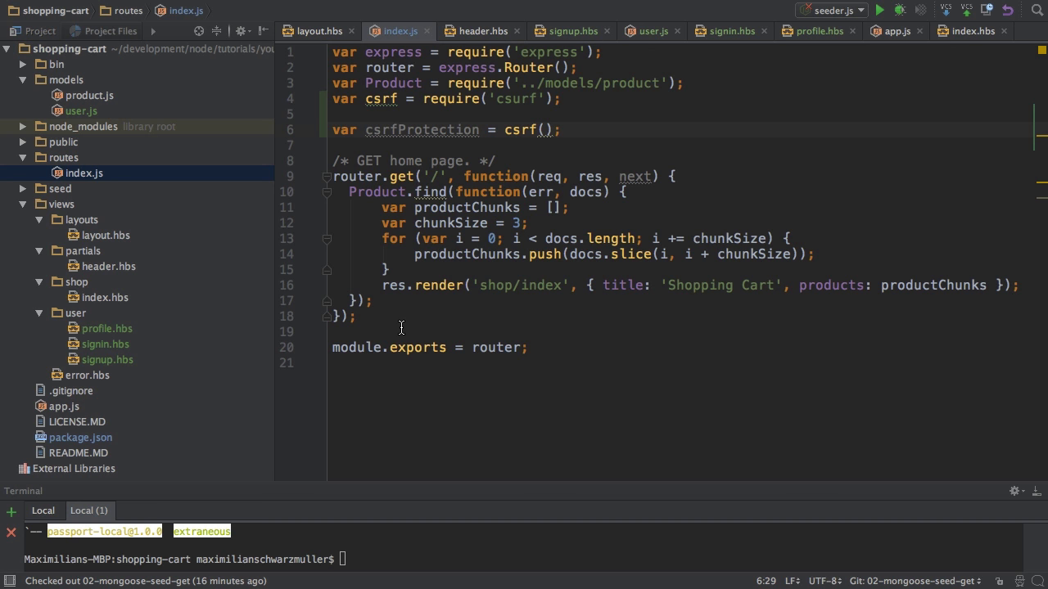
# Write router.get('/user/signup') rendering user/signup with csrfToken: req.csrfToken(), then return to signup.hbs.
pyautogui.write('router.')
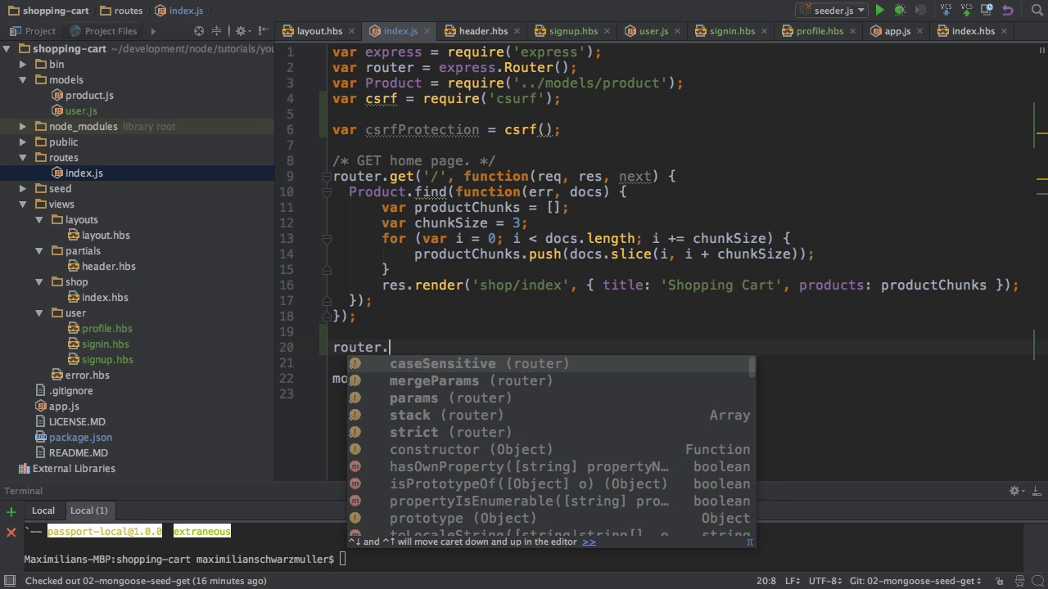
pyautogui.write("get('/user/signup', function(req, res, next) {")
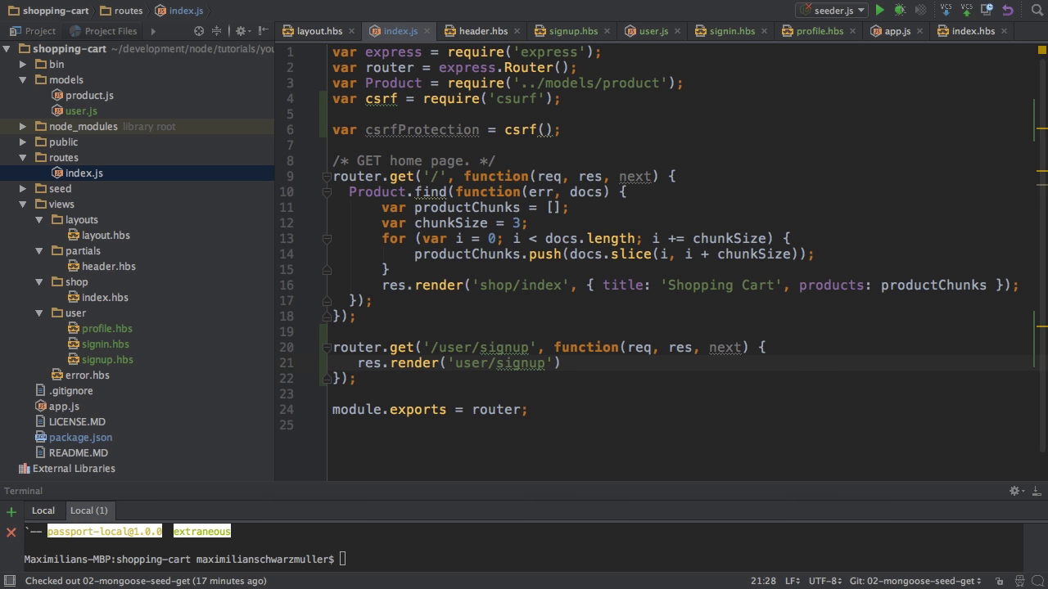
pyautogui.write(', {}')
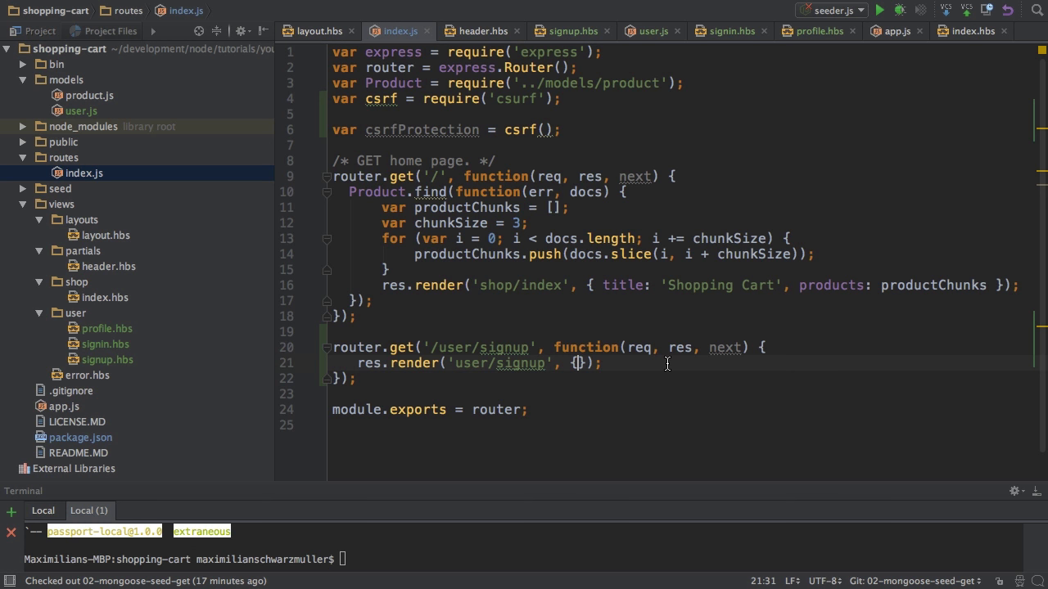
pyautogui.write('csrfToken:')
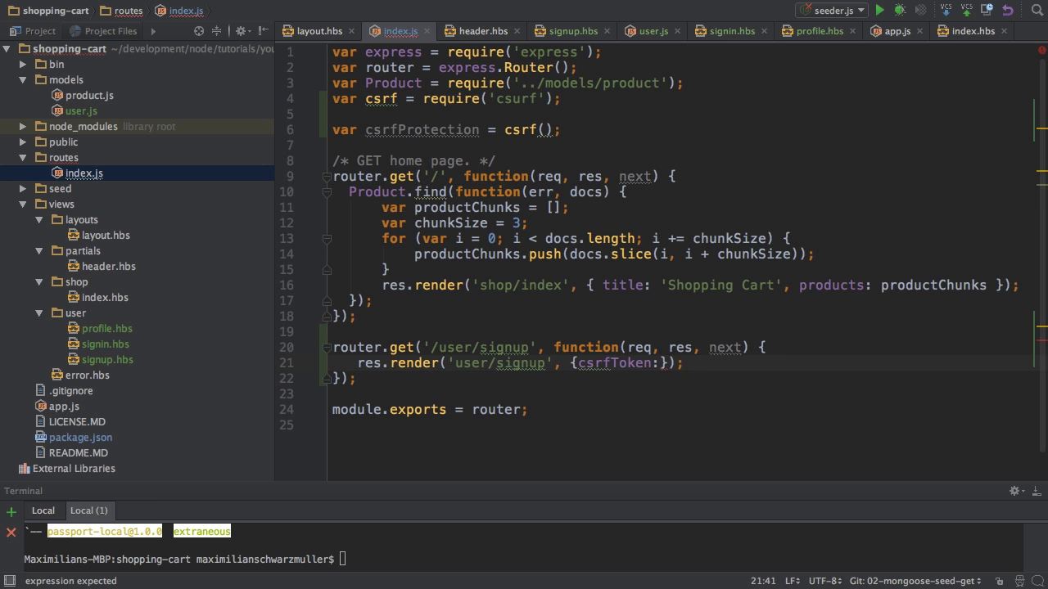
pyautogui.write('req.csrfToken()')
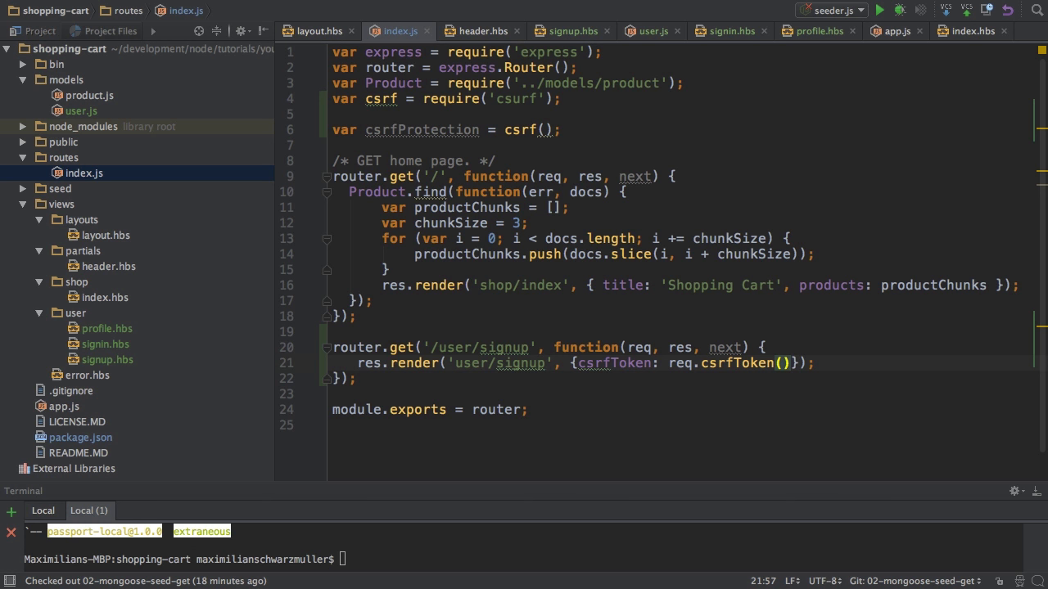
pyautogui.click(790, 364)
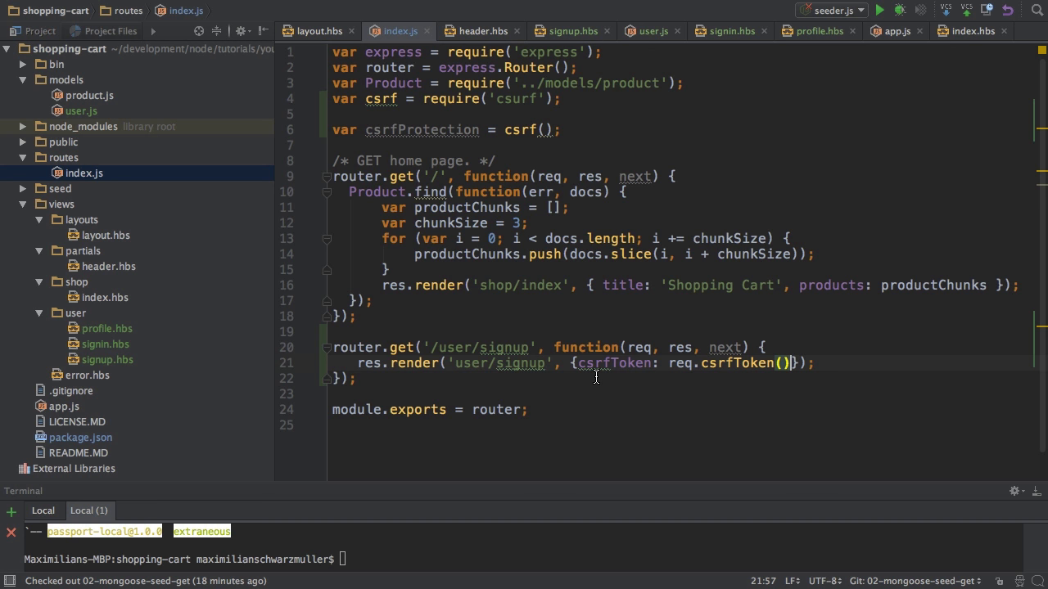
pyautogui.click(576, 29)
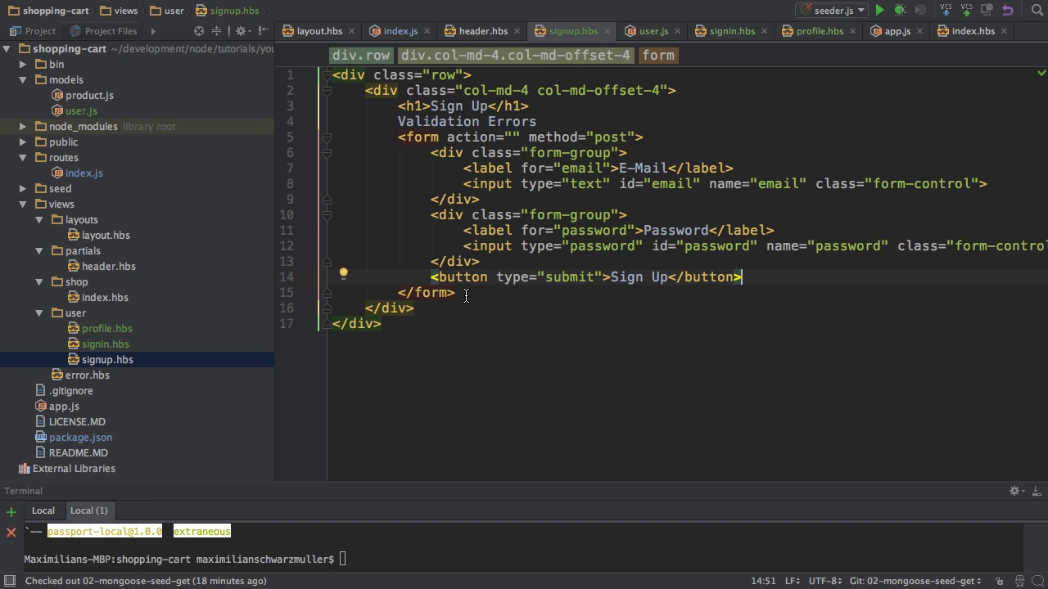
# Begin a {{ template expression inside the signup form.
pyautogui.write('{{')
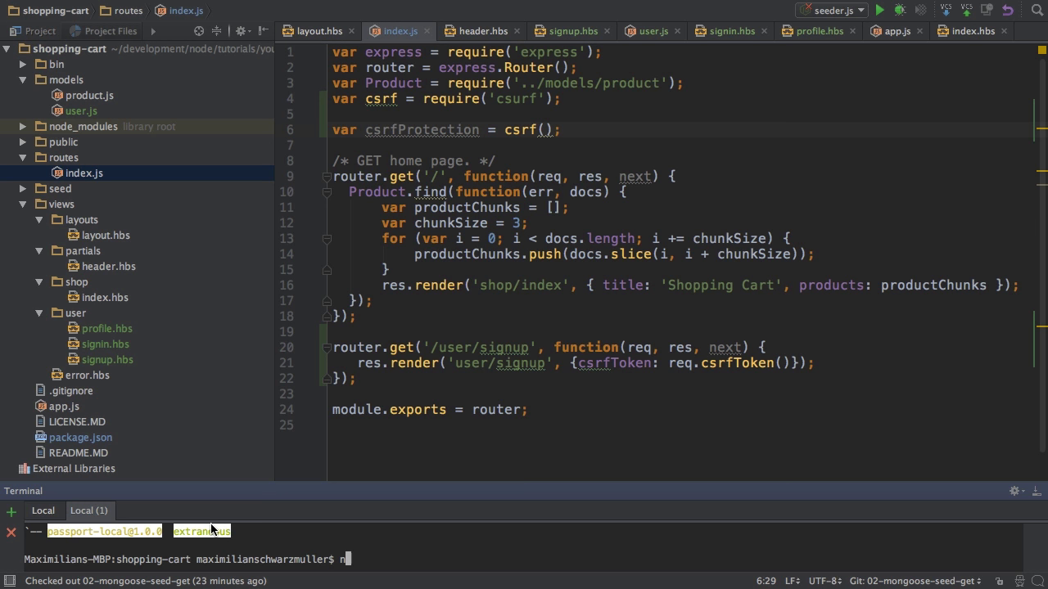
# Run npm install --save express-session, then switch to app.js.
pyautogui.write('npm install --save express-se')
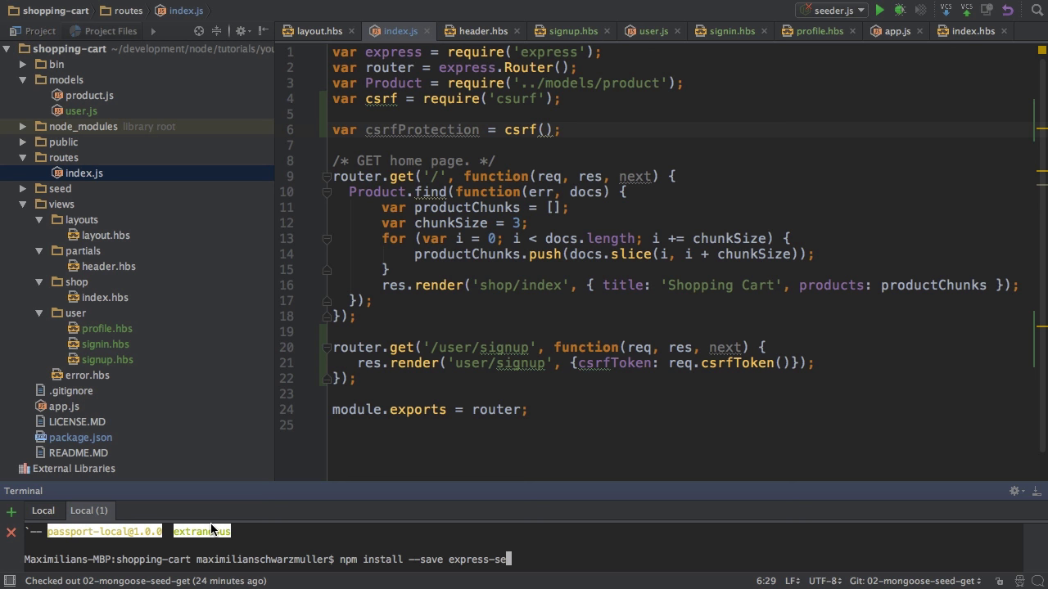
pyautogui.click(897, 31)
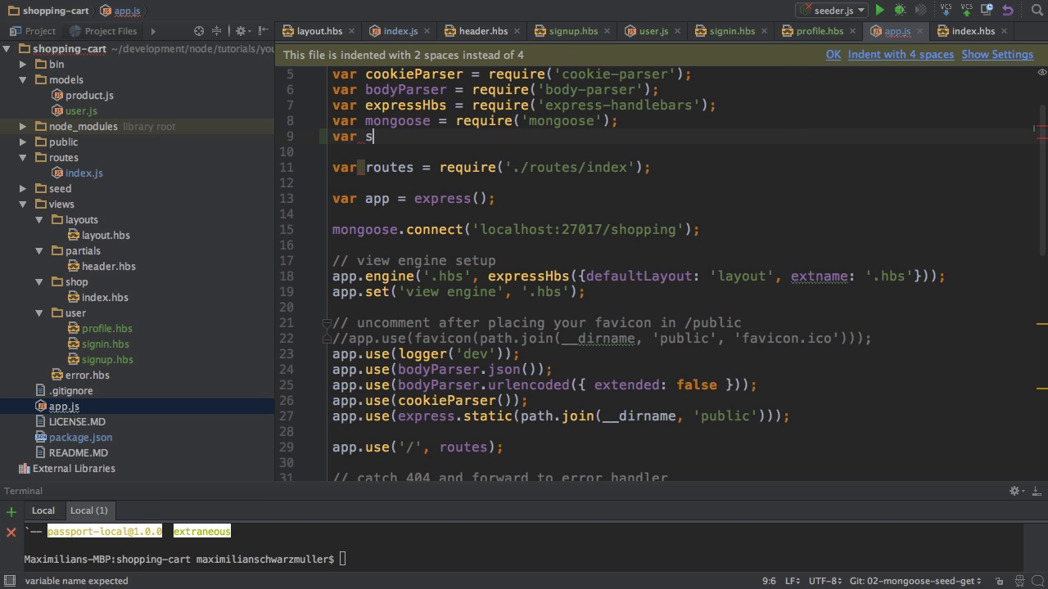
pyautogui.write("ession = require('exp")
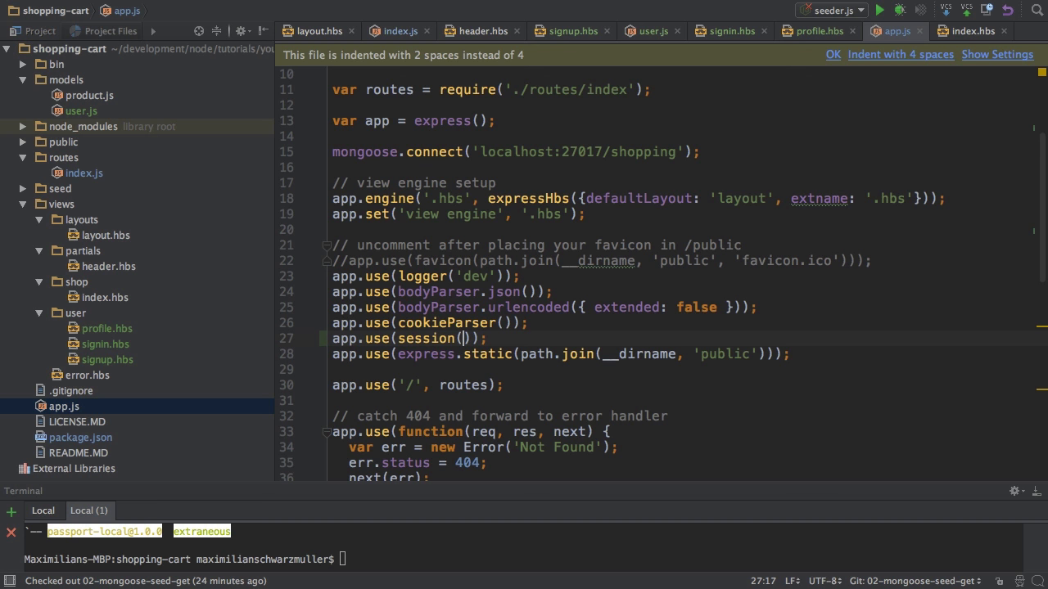
pyautogui.write("{secret: ''}")
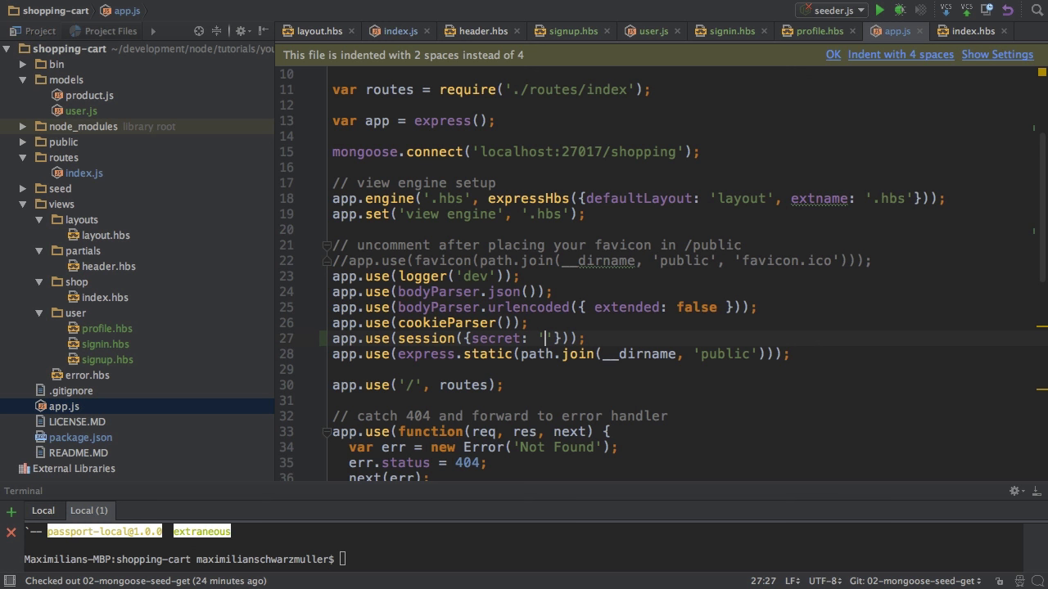
pyautogui.write('mysupersecret')
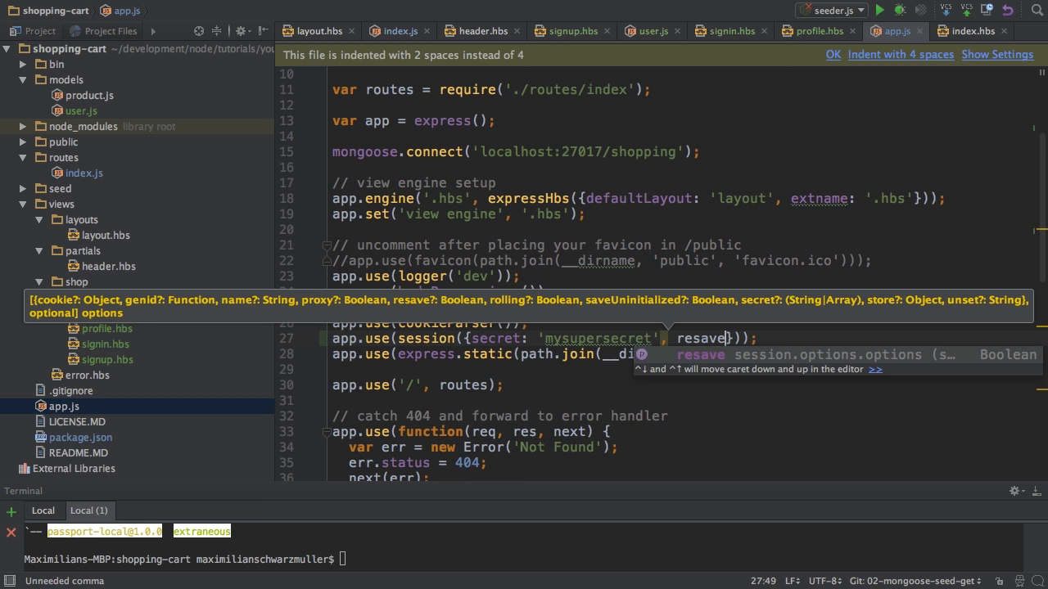
# Add resave: false and saveUninitialized: false to the session options.
pyautogui.write(': false')
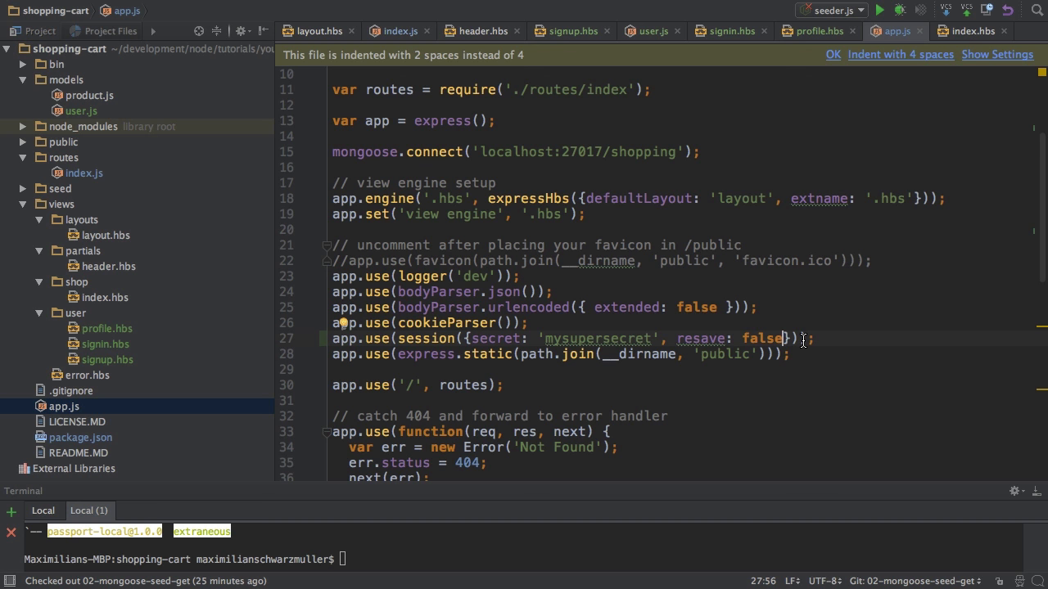
pyautogui.write(',')
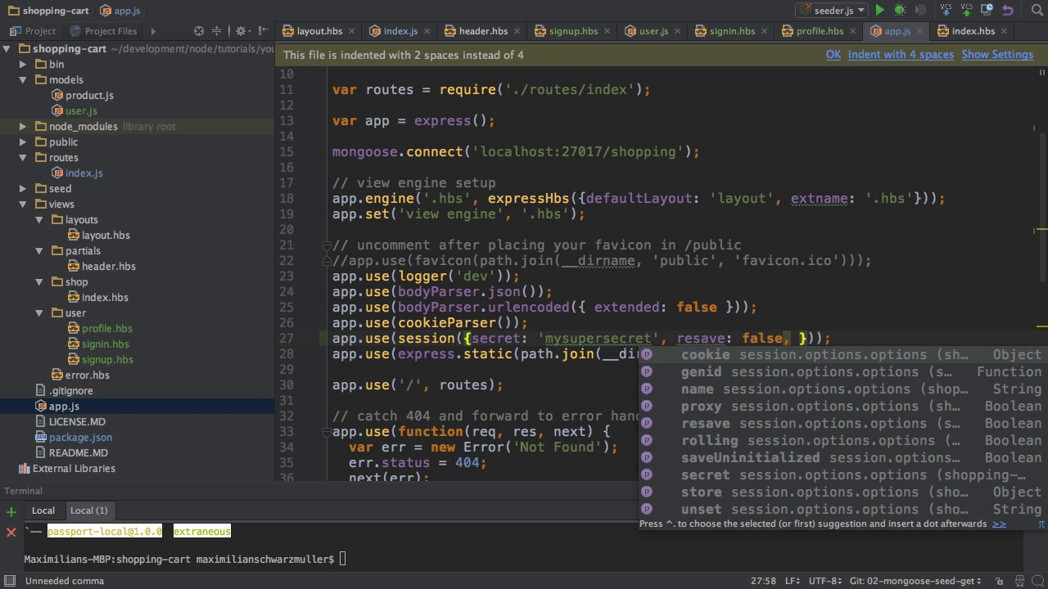
pyautogui.write('saveUninitialized: false')
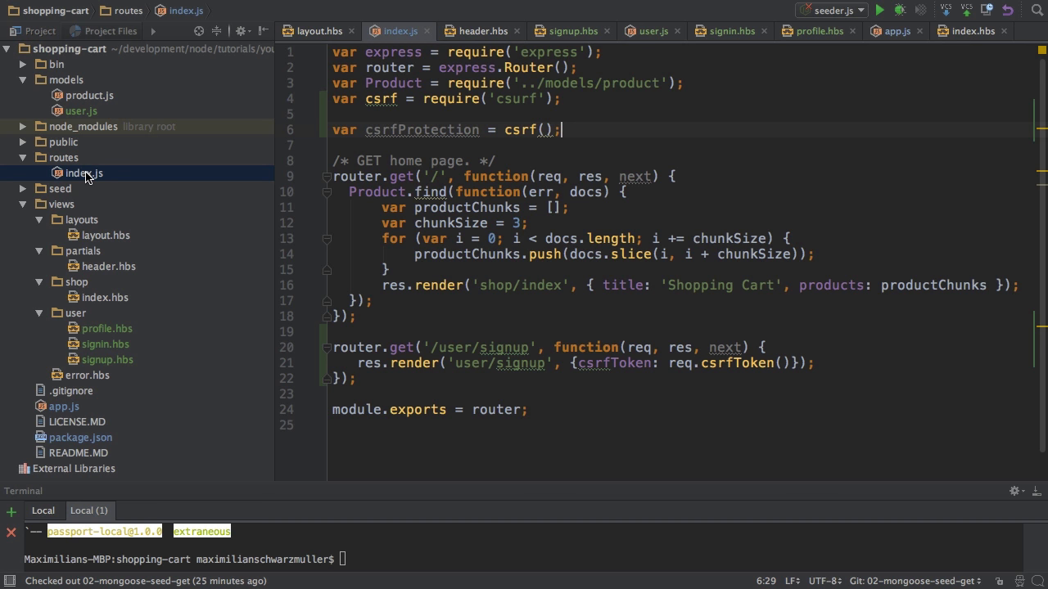
# Add router.use(csrfProtection) in routes/index.js so every route is CSRF-protected.
pyautogui.write('router.use();')
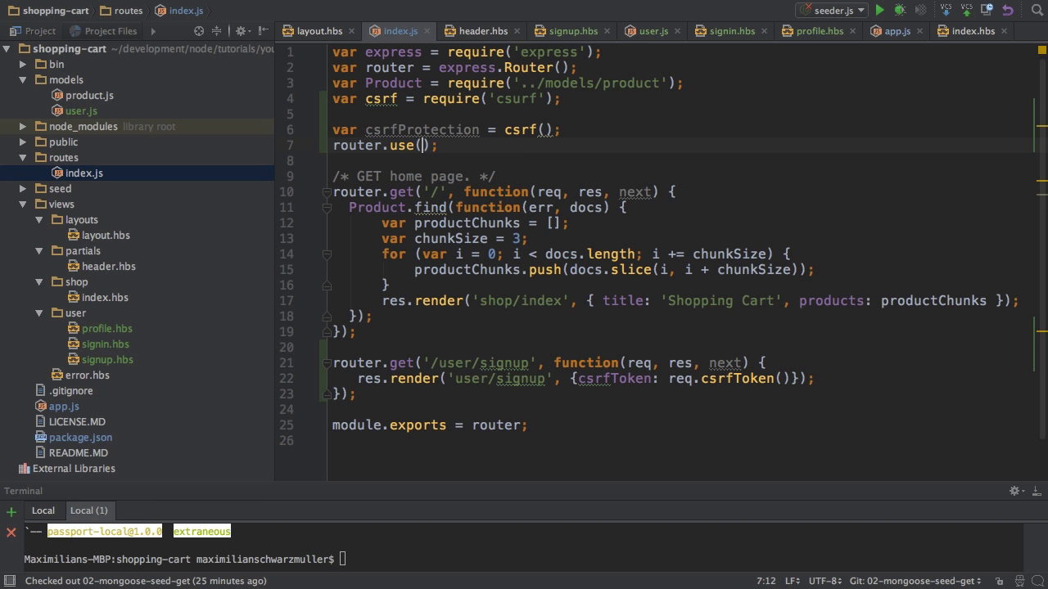
pyautogui.write('csrfProtection')
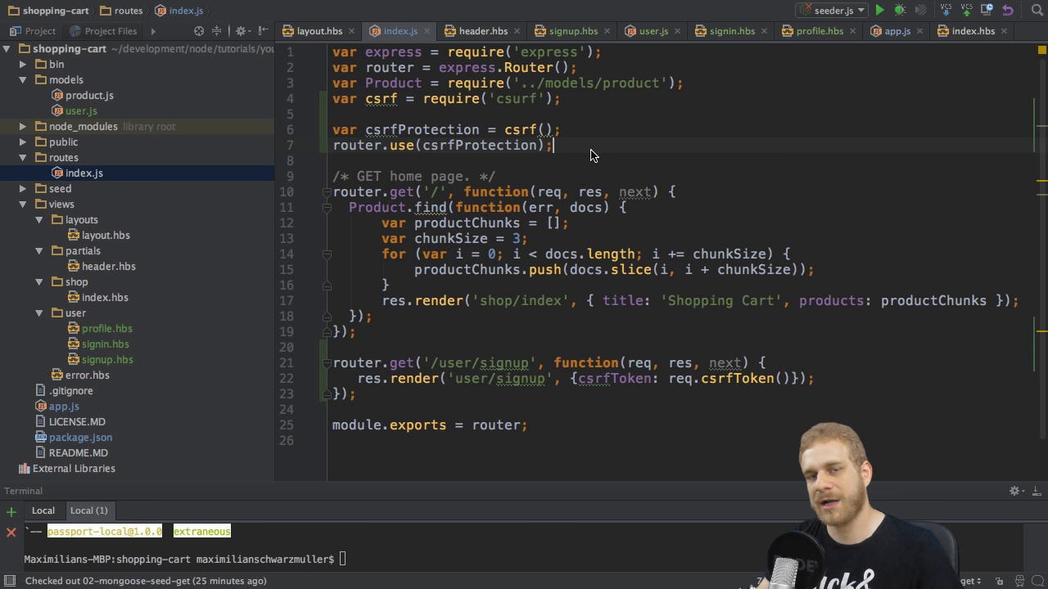
pyautogui.moveTo(383, 148)
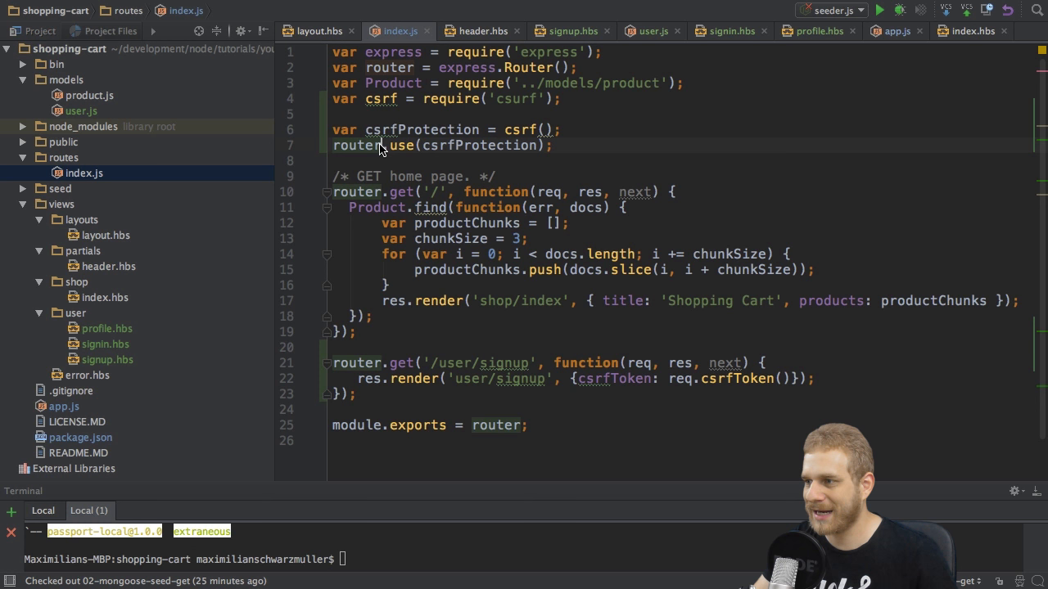
pyautogui.doubleClick(357, 144)
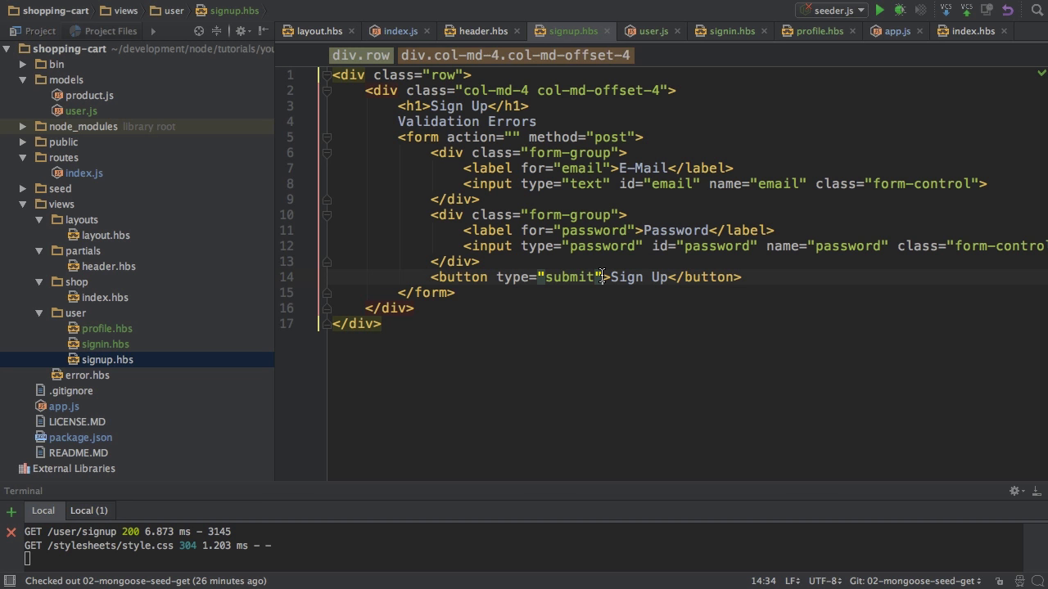
# Style the button with btn btn-primary and add a hidden _csrf input valued {{ csrfToken }}.
pyautogui.write('class="btn btn-primary"')
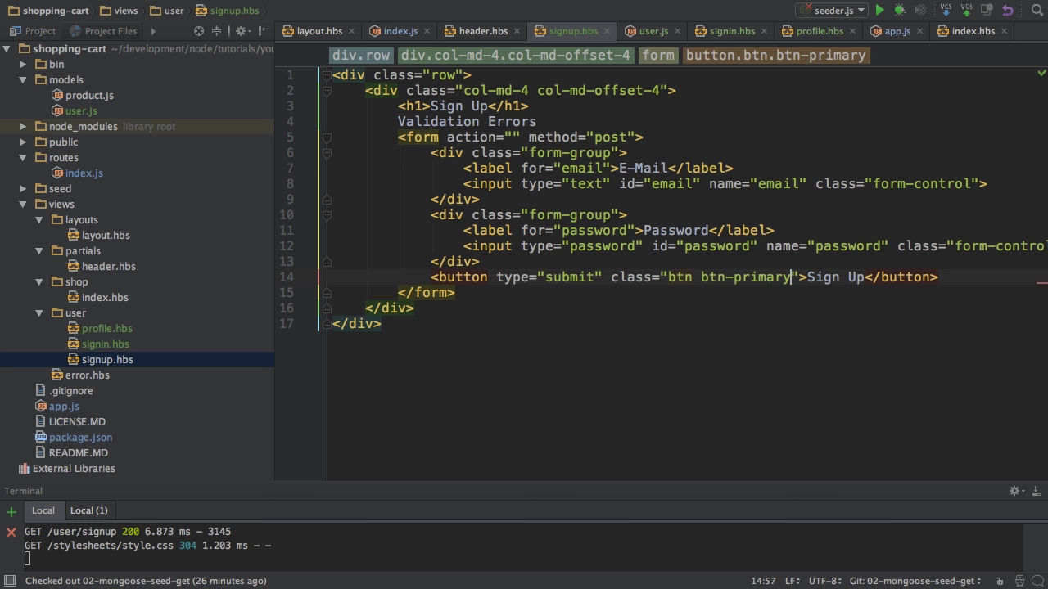
pyautogui.write('<input type="hidd">')
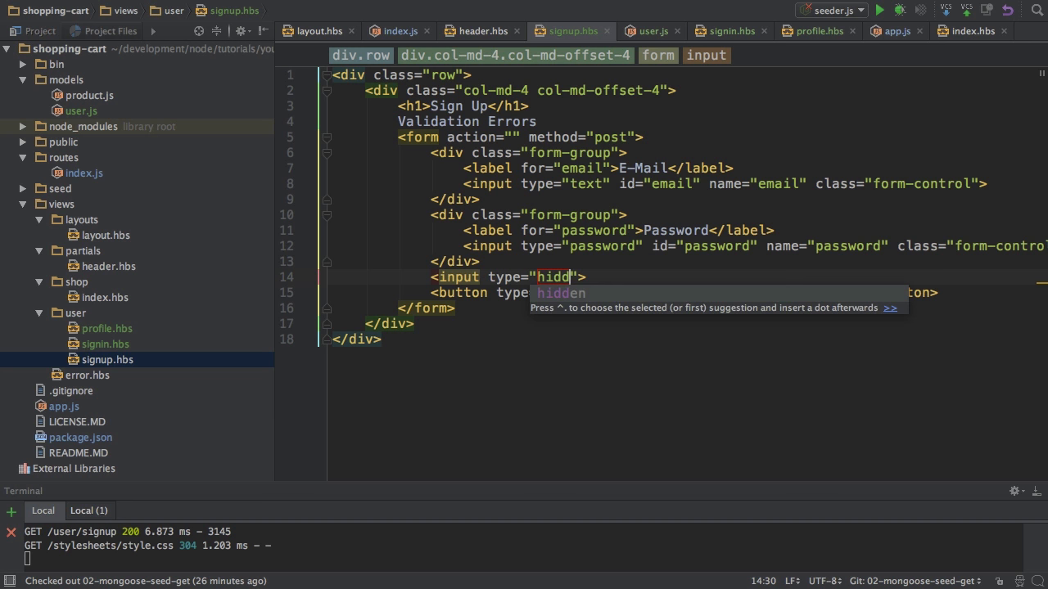
pyautogui.write('name="_csrf"')
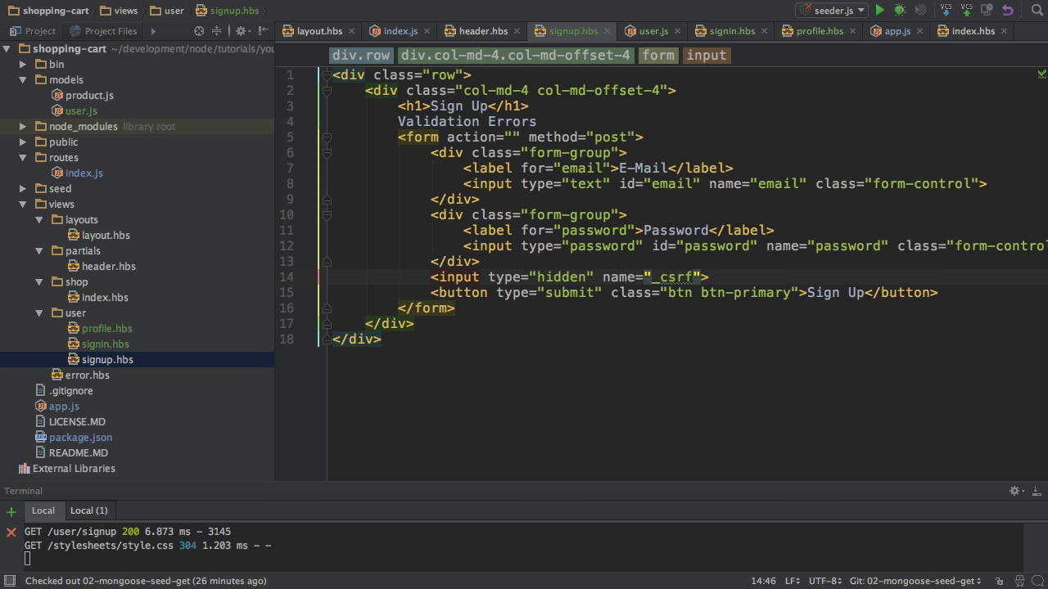
pyautogui.write('value="{{}}"')
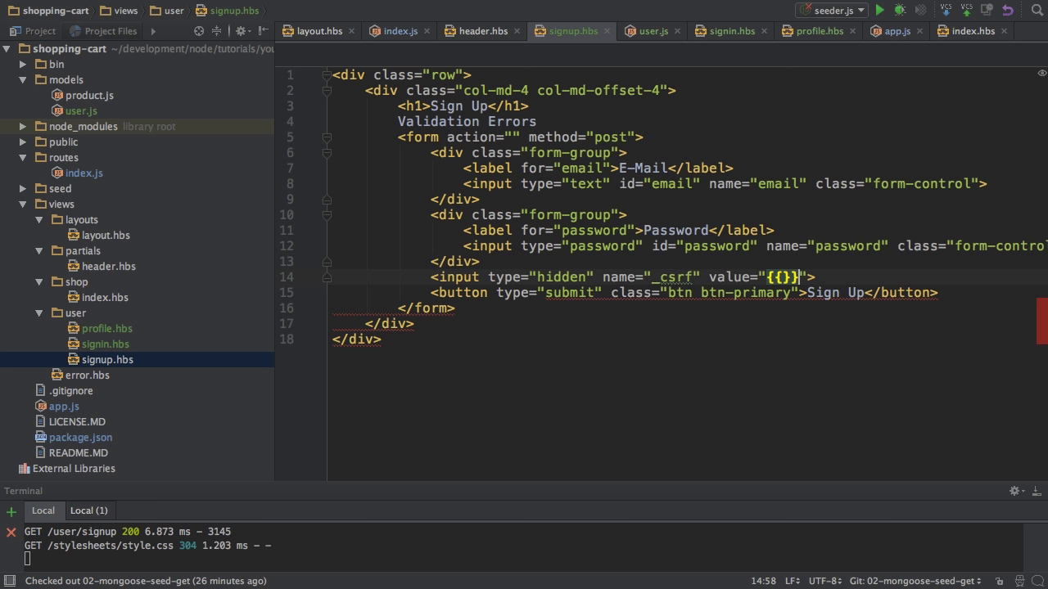
pyautogui.write('csrfToken')
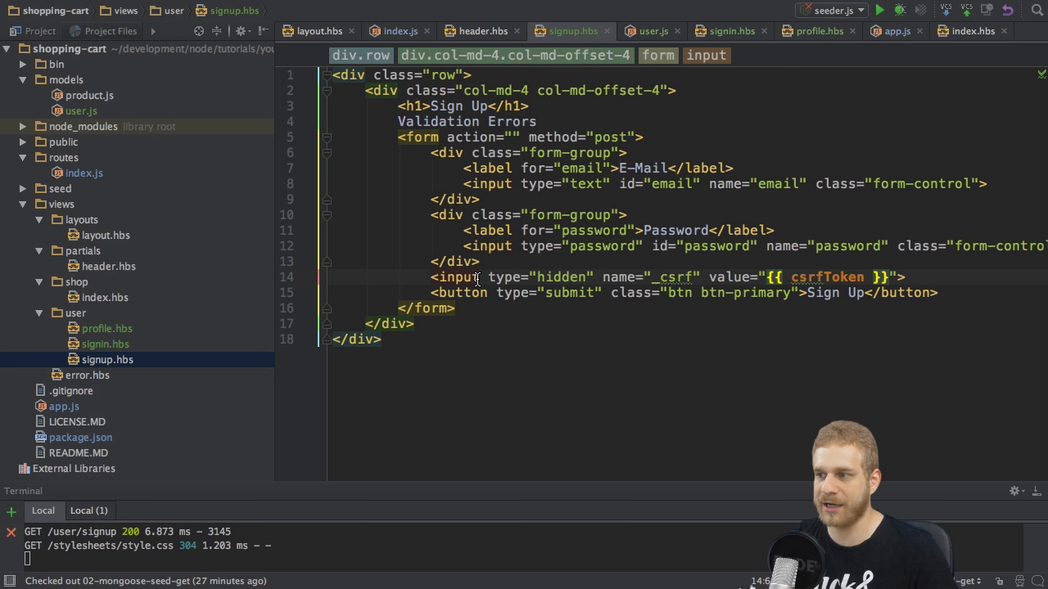
# Point the signup form's action at /user/signup.
pyautogui.click(866, 276)
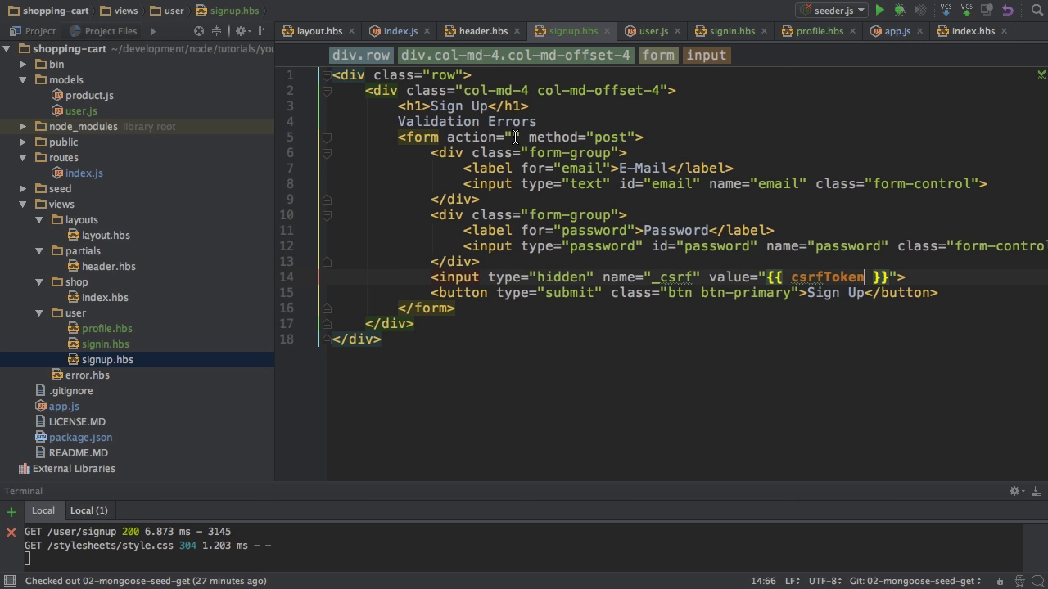
pyautogui.write("/user/signup', function(req, res, next))")
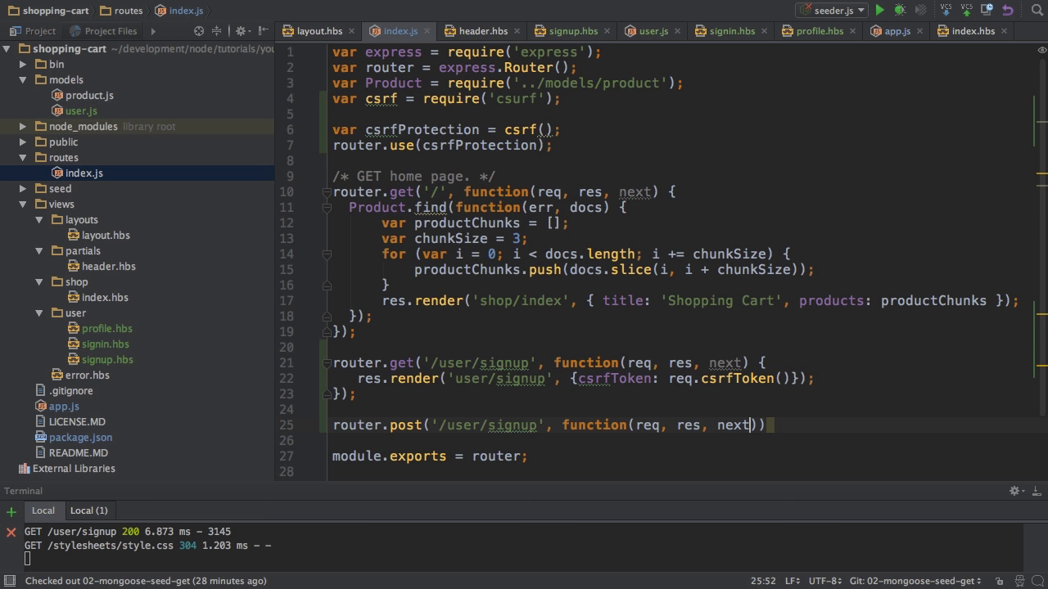
# Start the router.post('/user/signup') handler body with a res response call.
pyautogui.write('{')
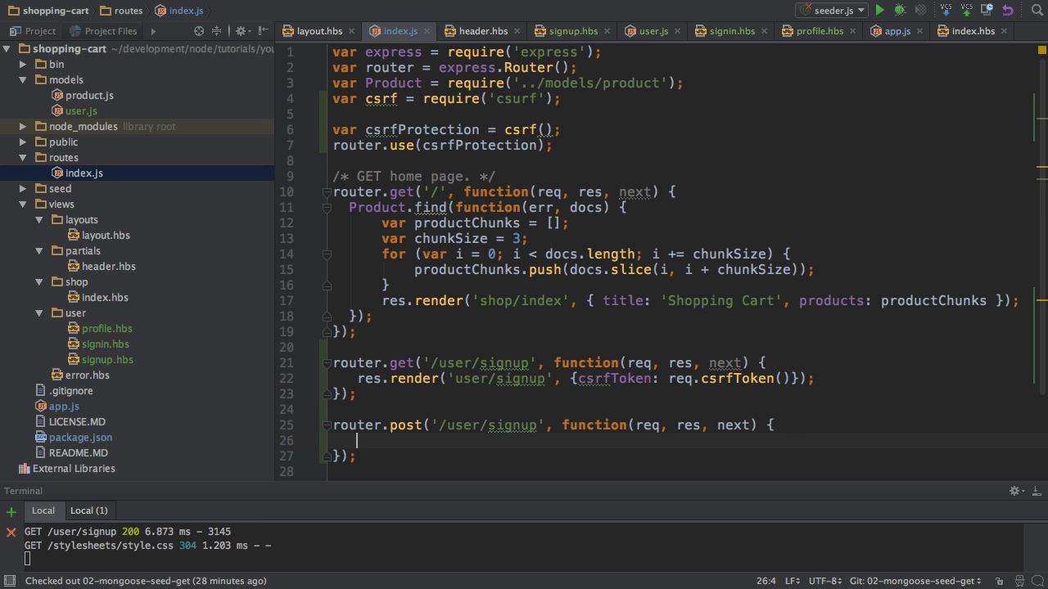
pyautogui.write('res.e')
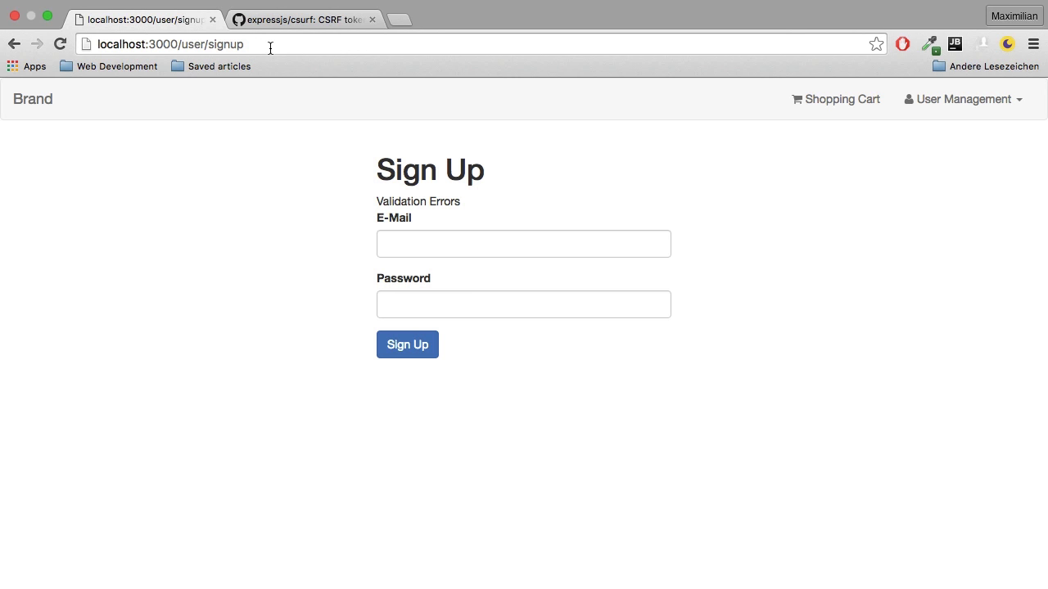
# Submit the signup form without a token and get the invalid csrf token 403 page.
pyautogui.click(408, 344)
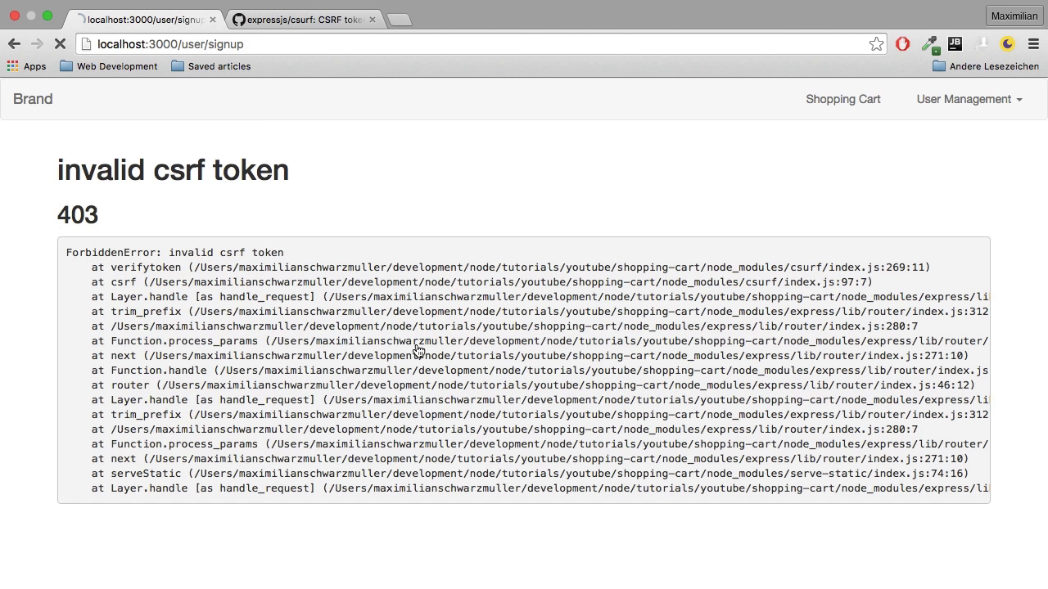